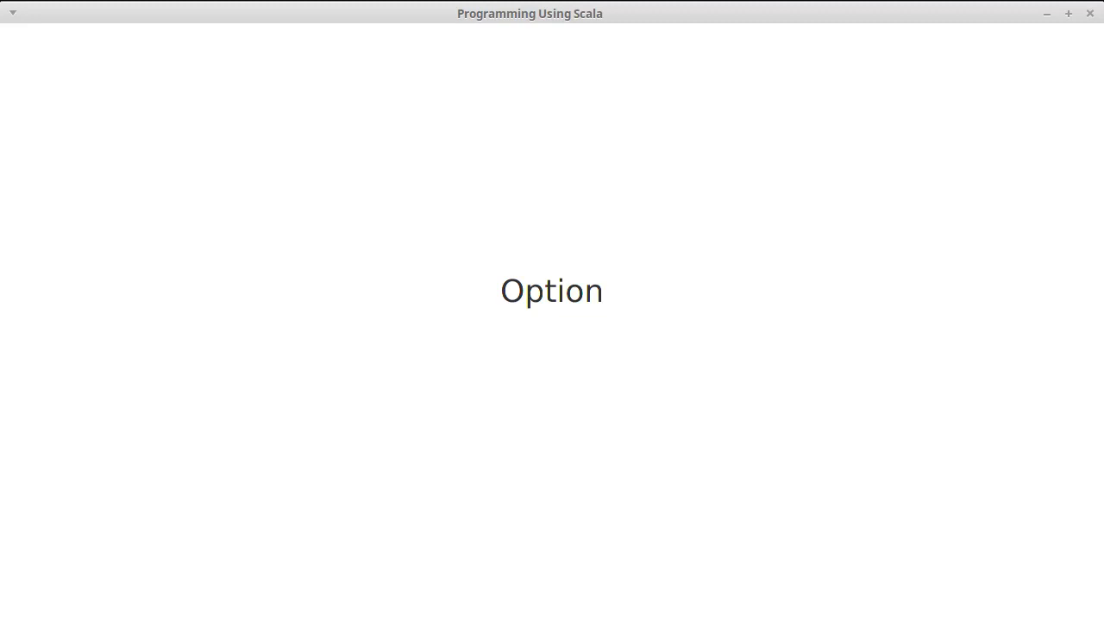
mouse_move(1074, 36)
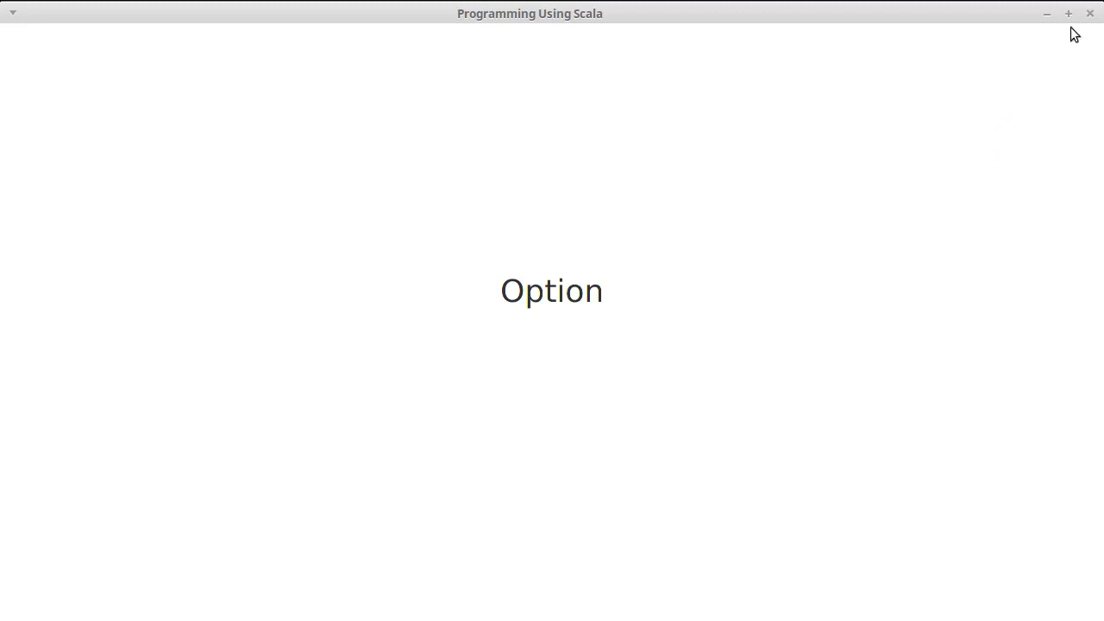
mouse_move(1093, 24)
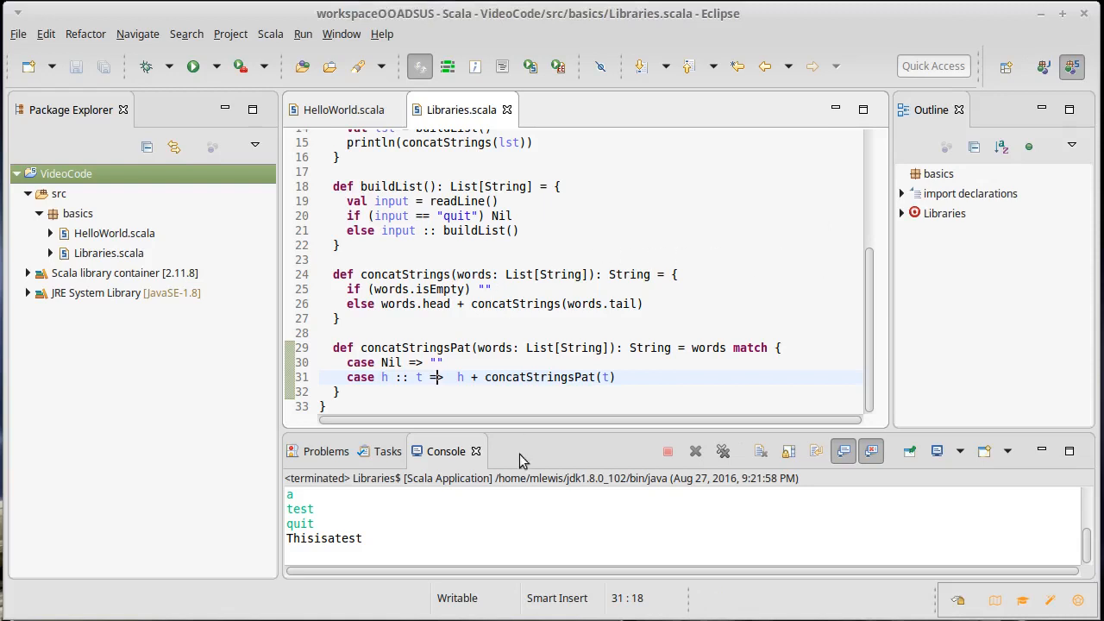
mouse_move(587, 441)
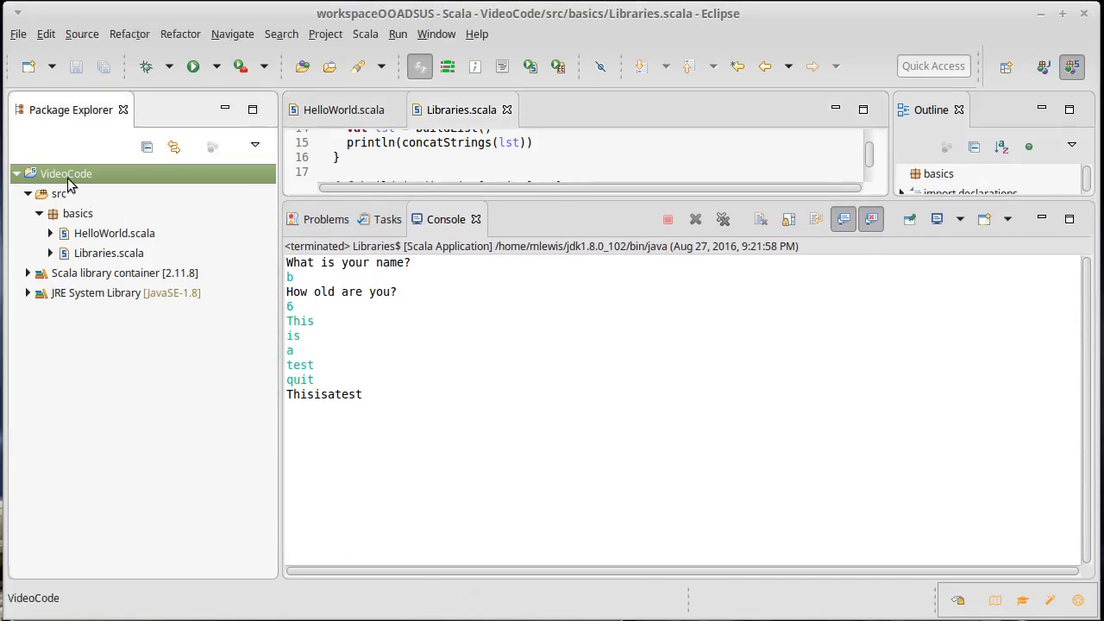
Step: Create a Scala interpreter for the VideoCode project from its context menu
right_click(66, 173)
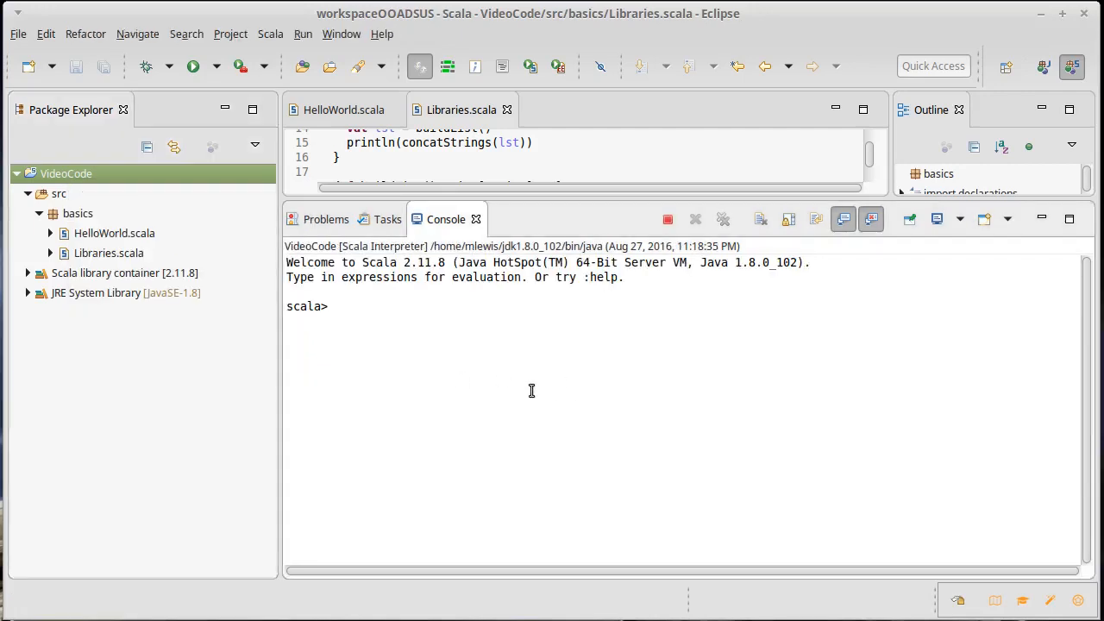
Step: Evaluate val a = Array(3,9,6,1,7,4,8,2) at the scala> prompt
type("val")
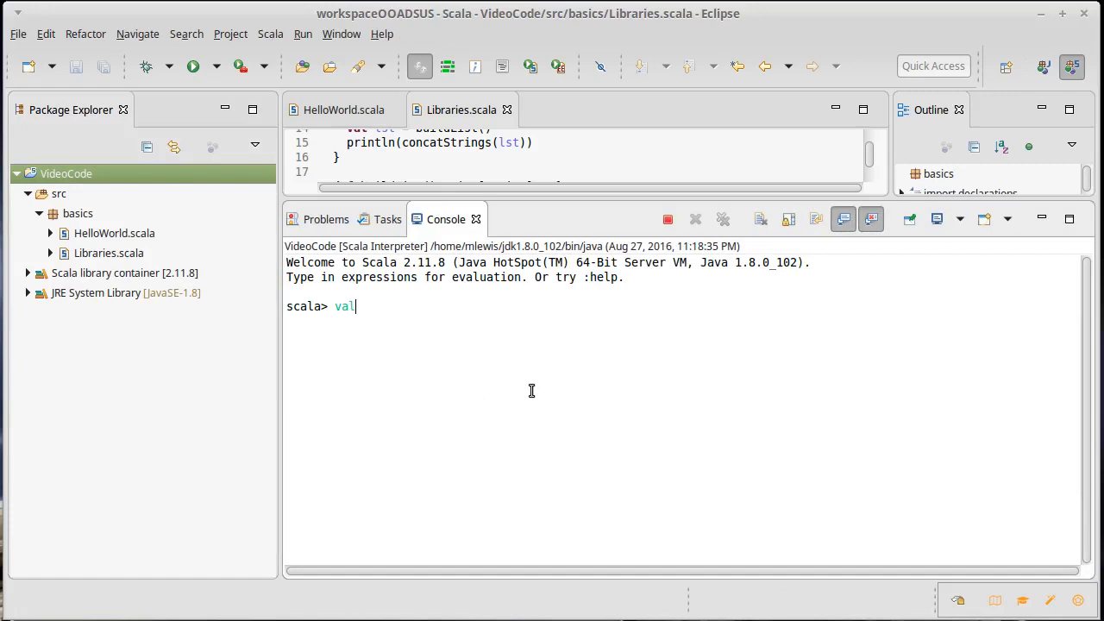
type("a =")
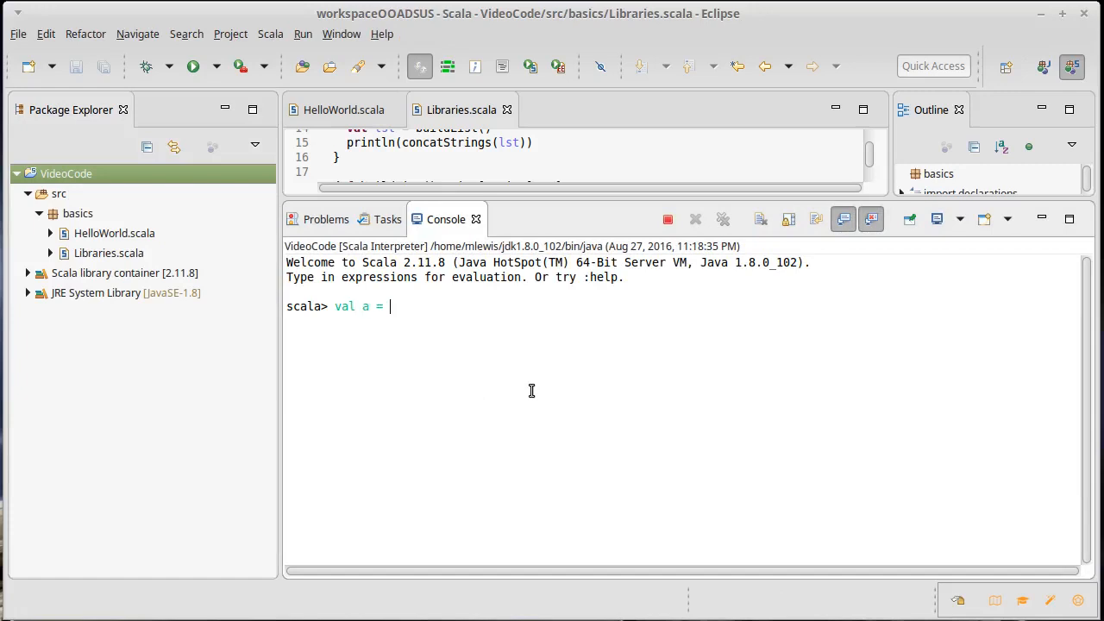
type("Array(")
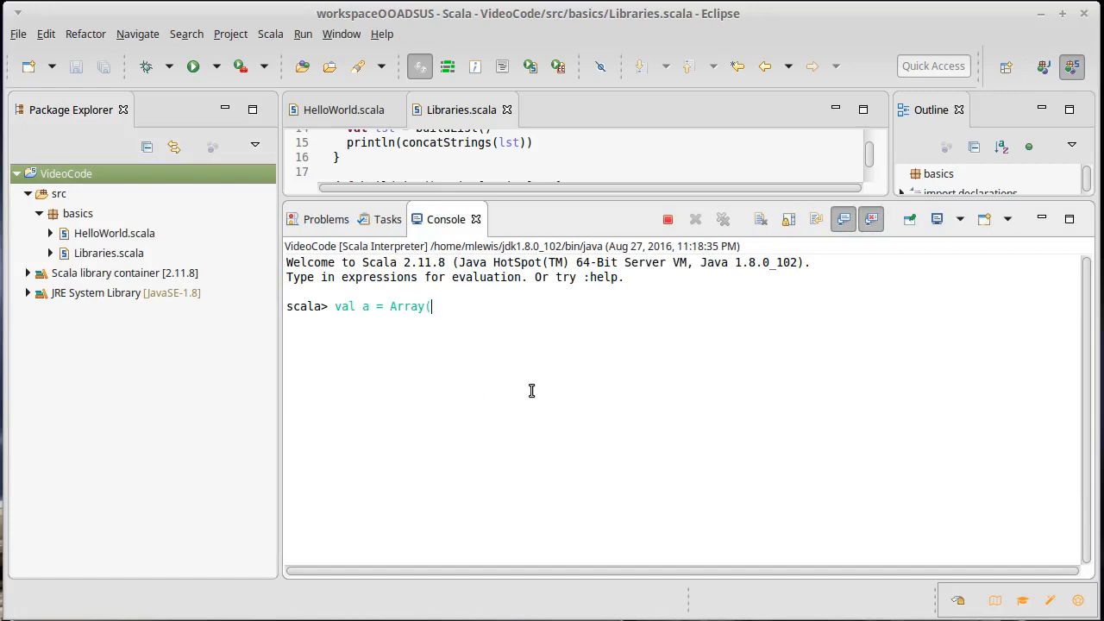
type("3,9,6,")
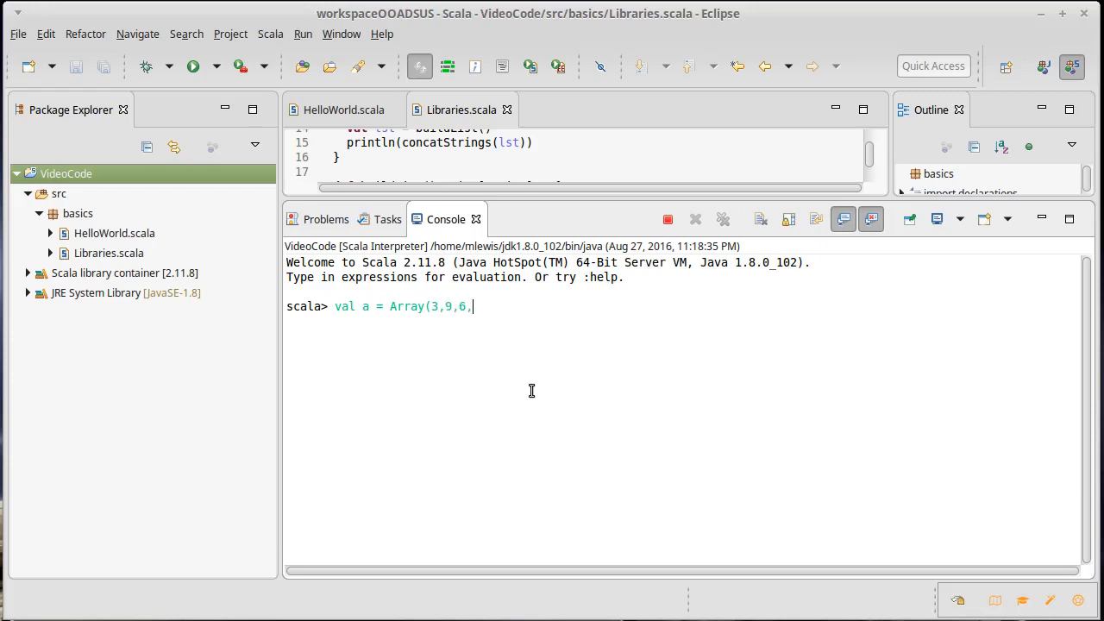
type("1,7,")
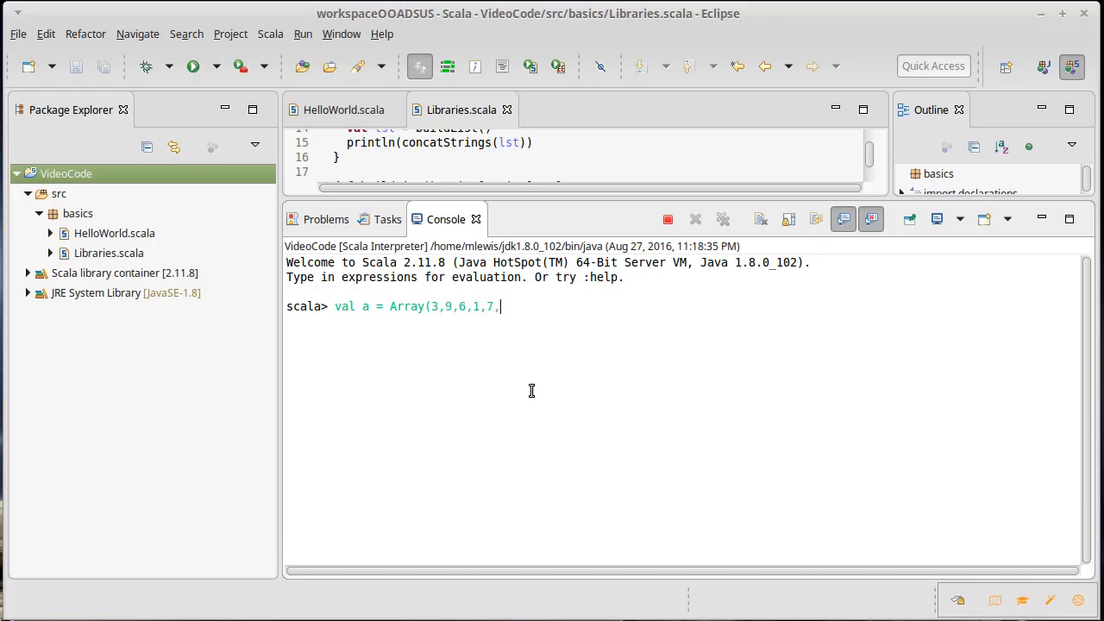
type("4,")
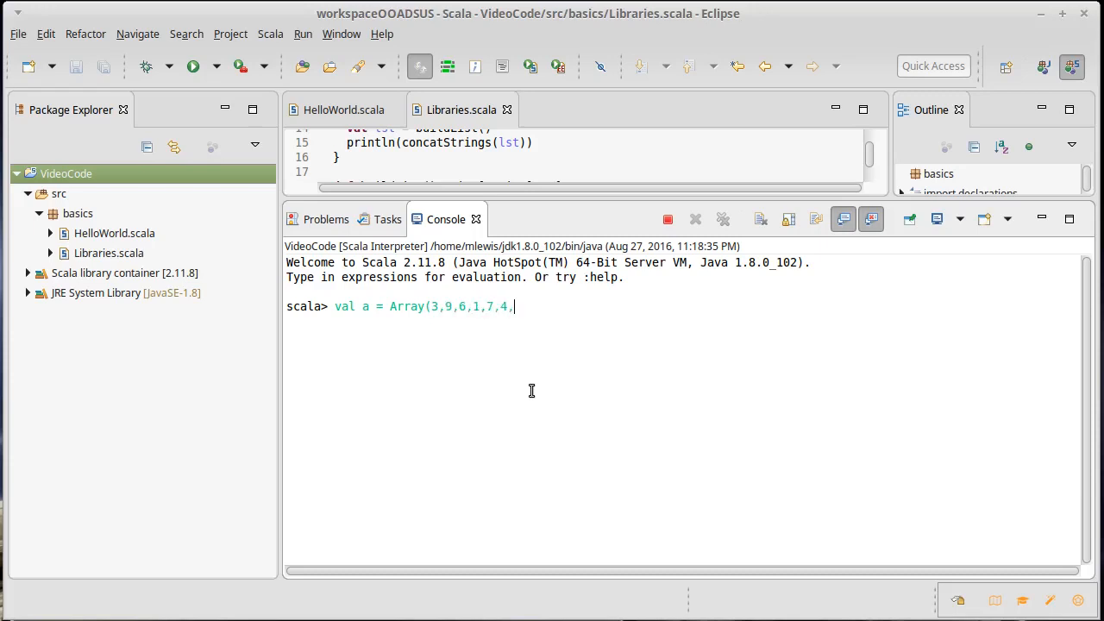
type("8,2")
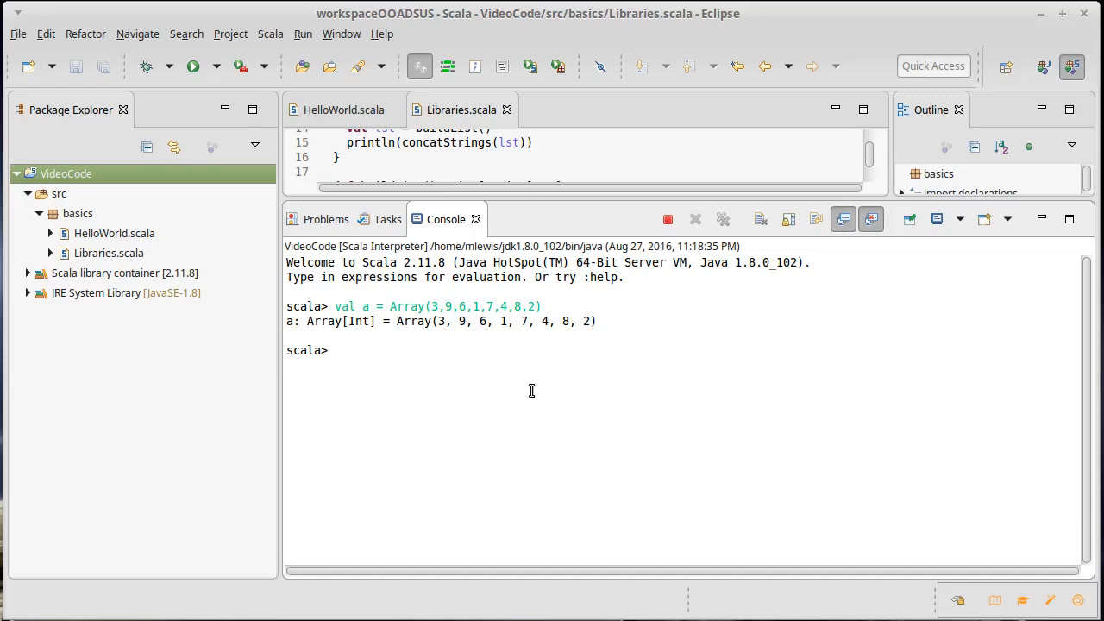
Step: Evaluate a.find(_ < 3), yielding Some(1)
type("a.fin")
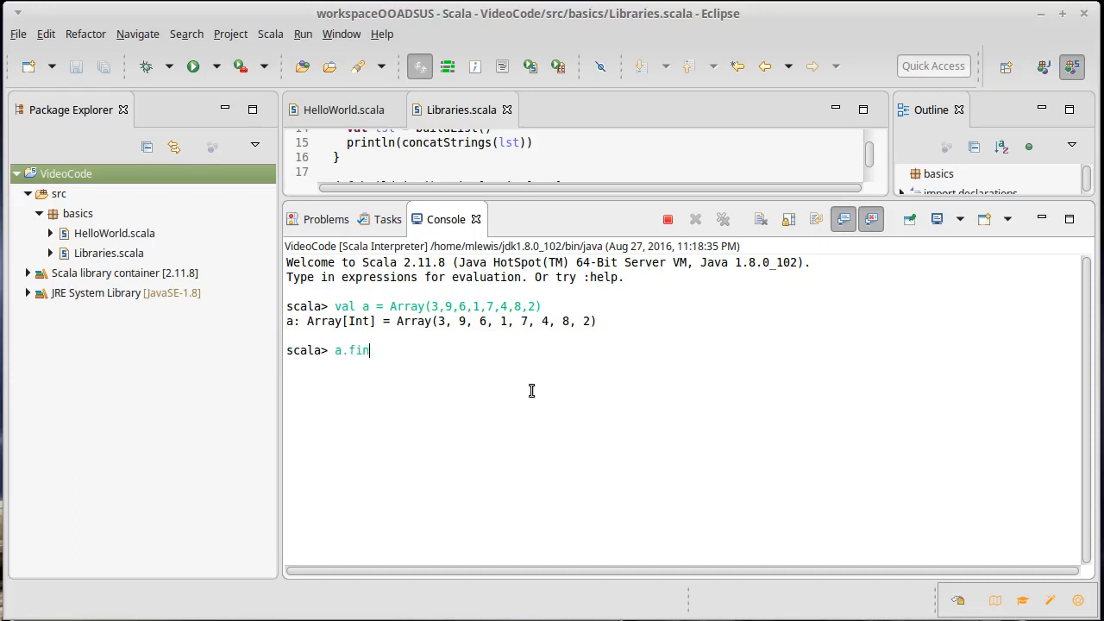
type("d(")
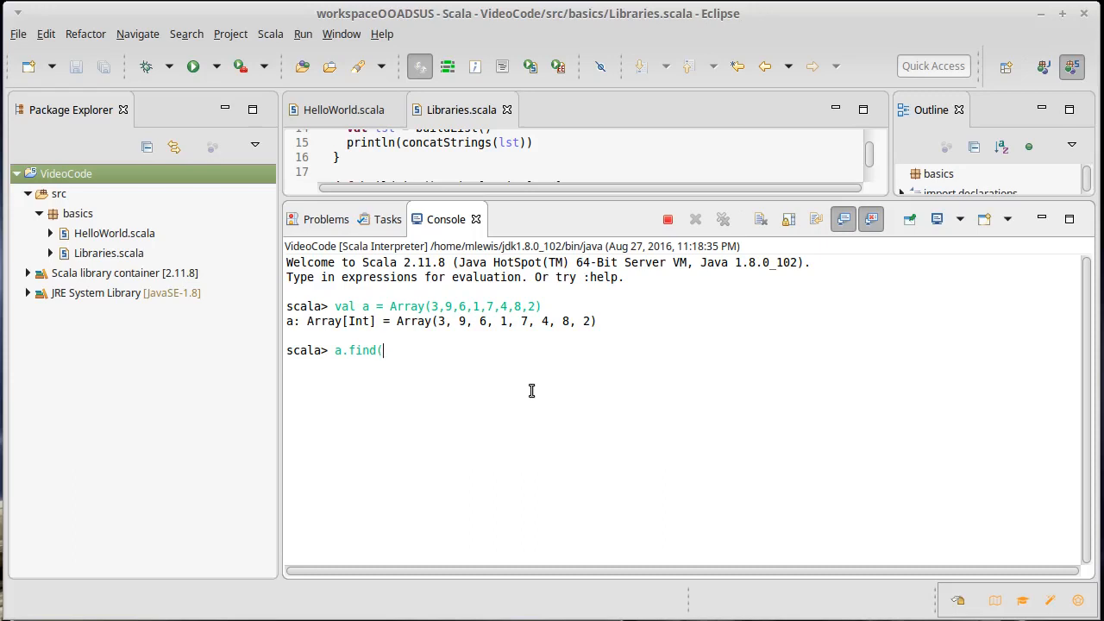
type("_")
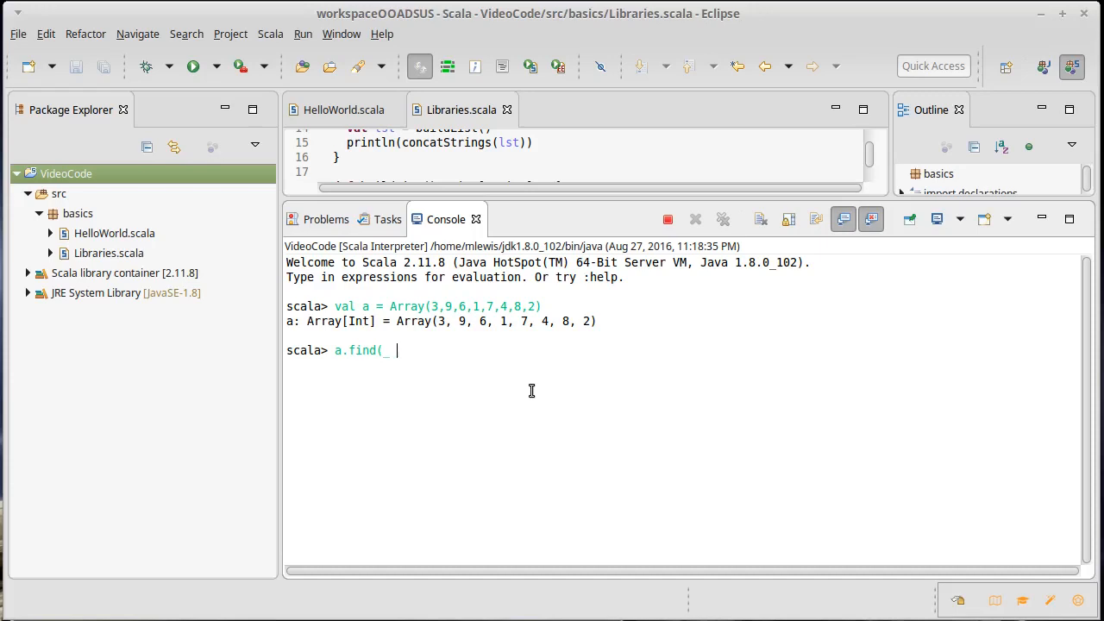
type("< 3)")
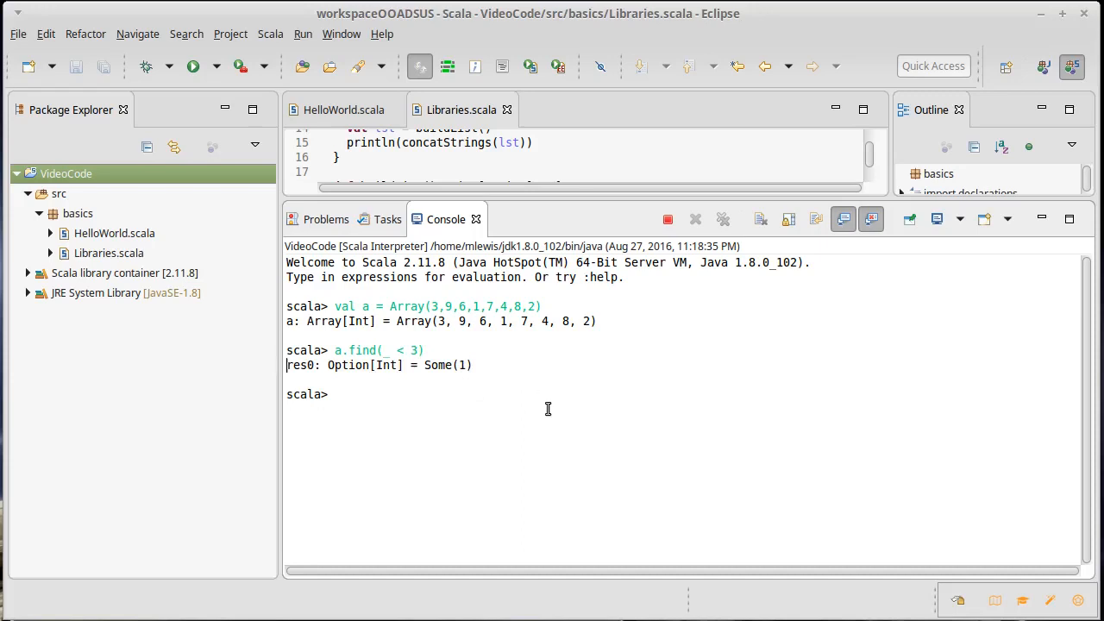
Step: Evaluate a.find(_ > 10), yielding None
type("a.find")
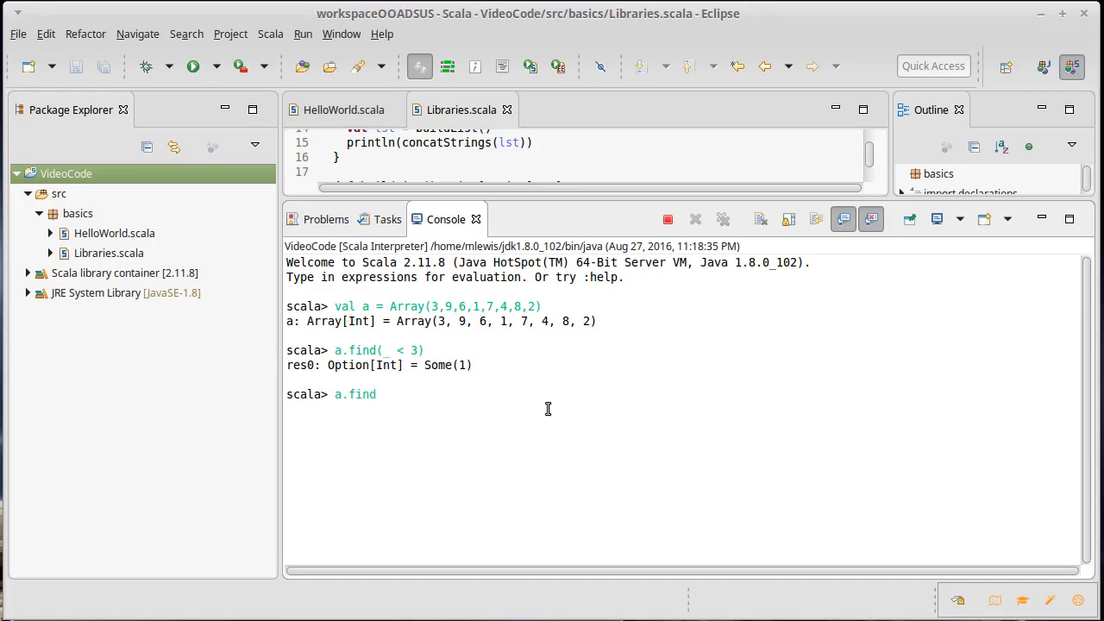
type("(_ > 10")
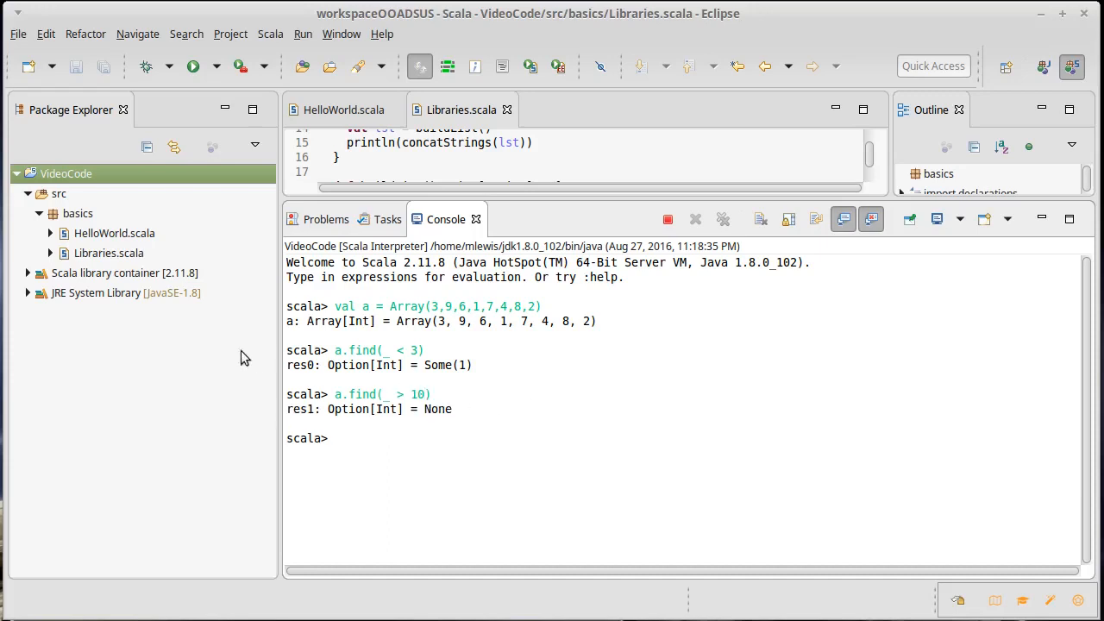
mouse_move(526, 369)
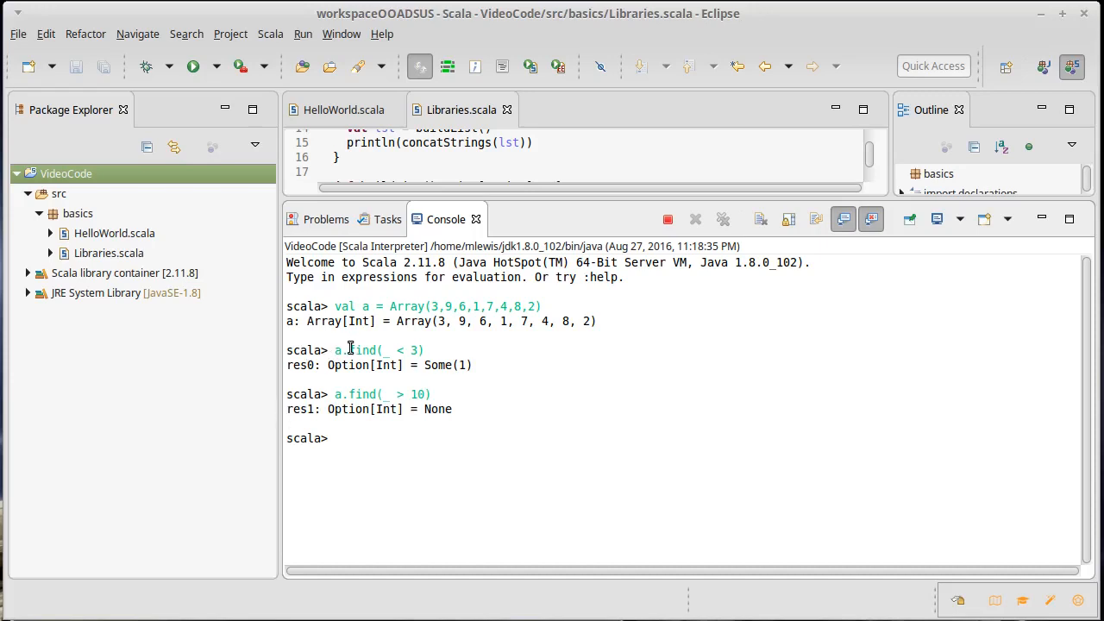
mouse_move(497, 342)
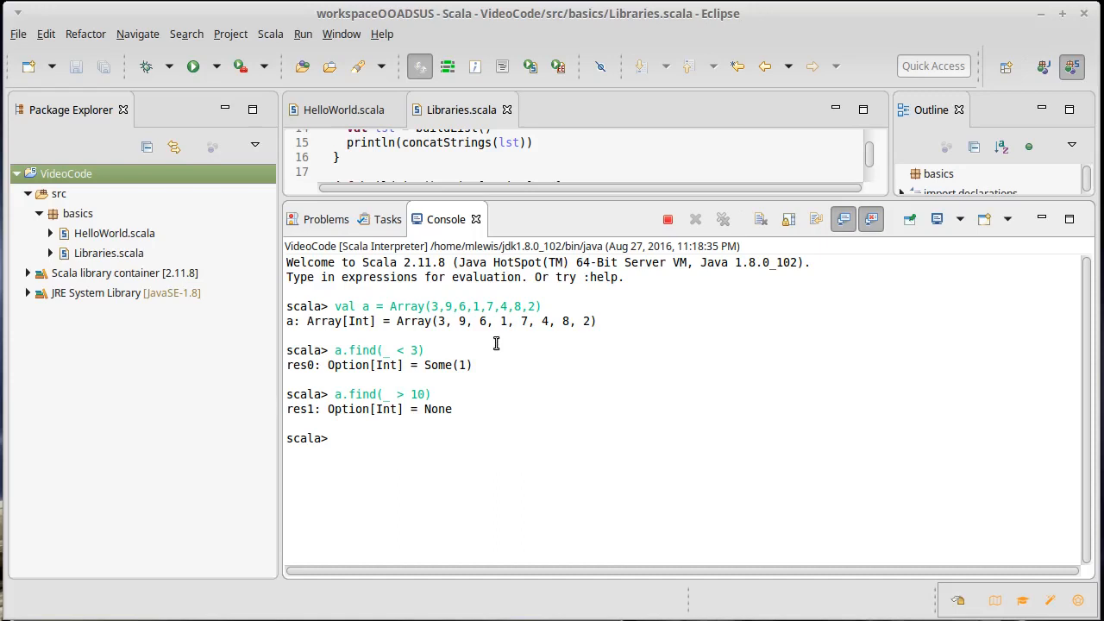
mouse_move(514, 378)
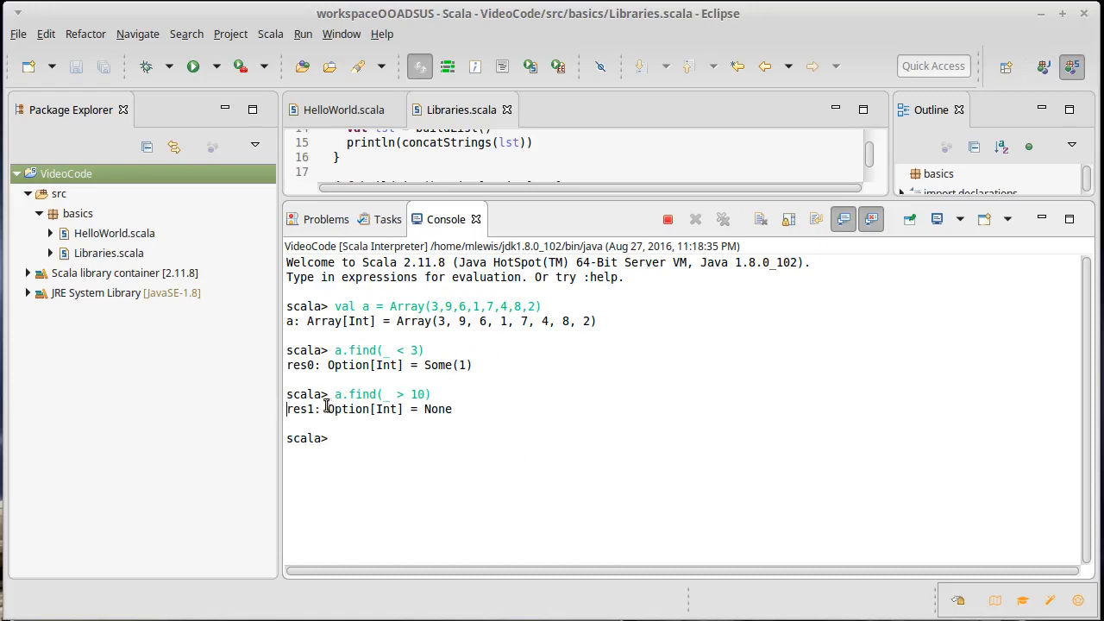
mouse_move(352, 408)
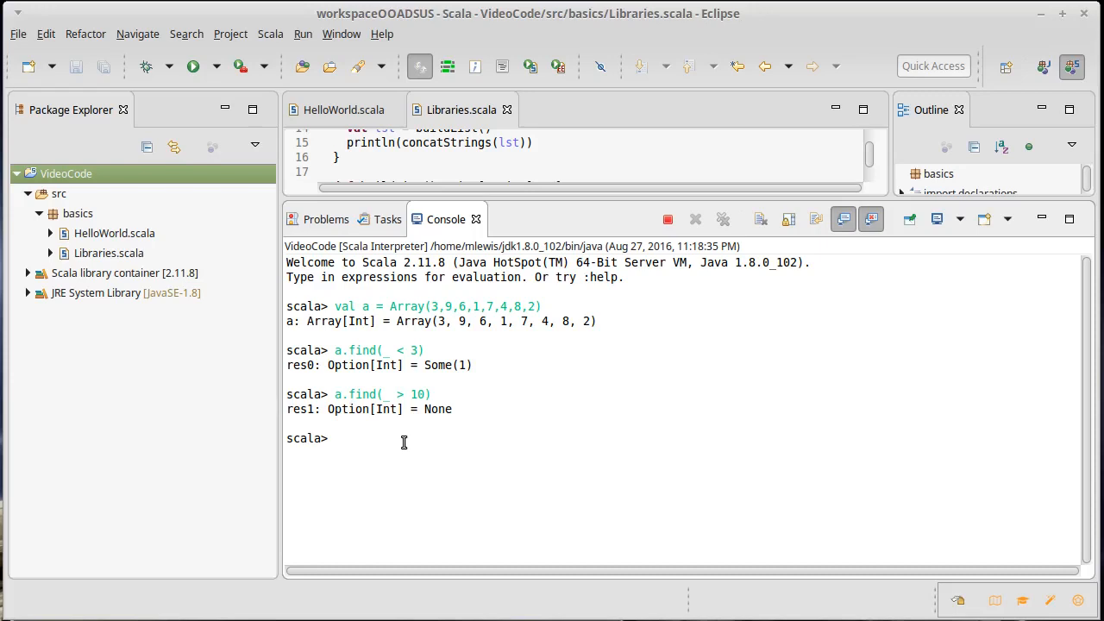
Step: Evaluate res0.get returning 1, then res1.get throwing NoSuchElementException
left_click(336, 440)
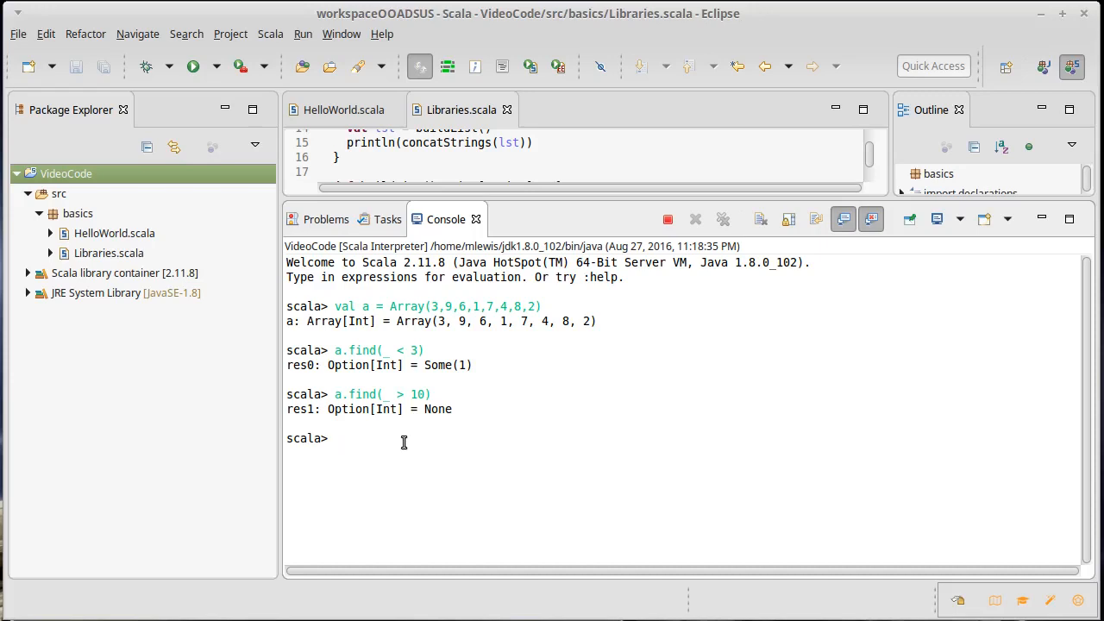
type("res")
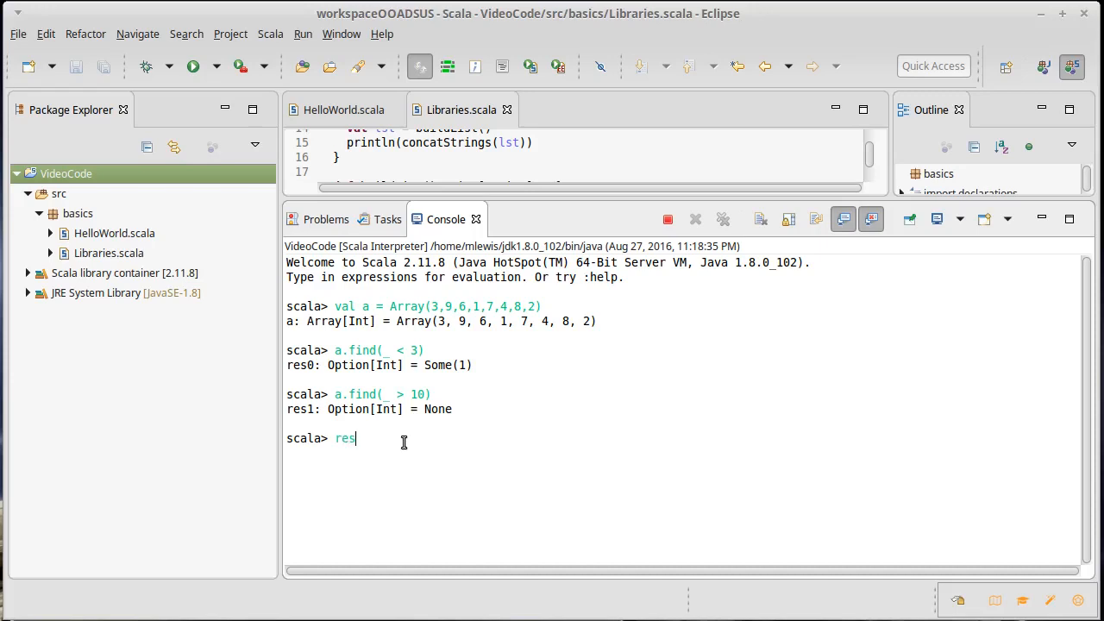
type("0.")
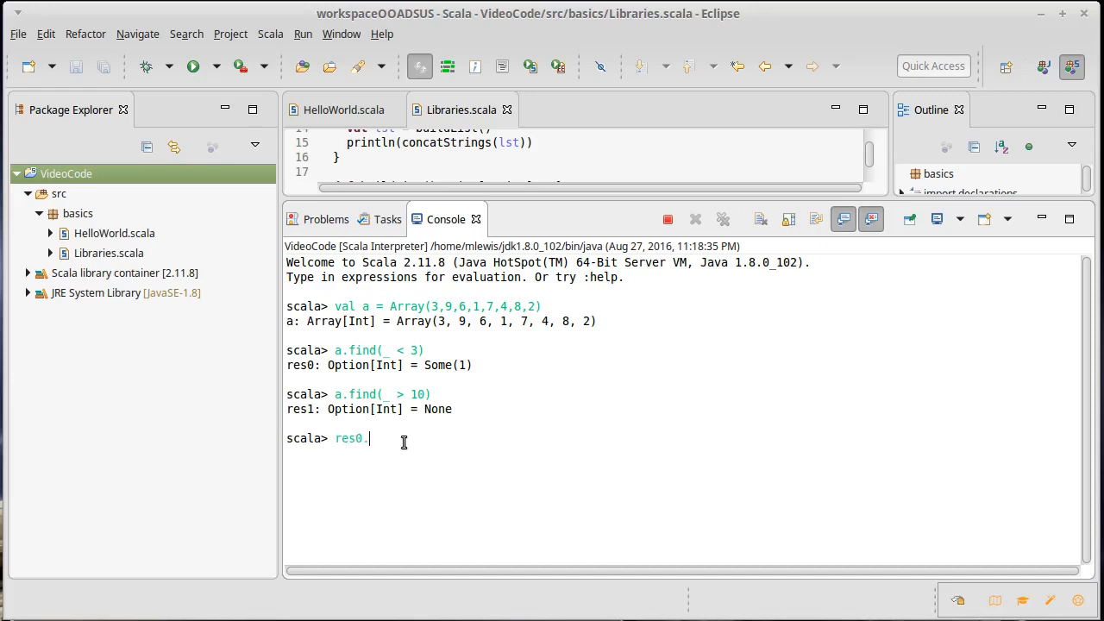
type("get")
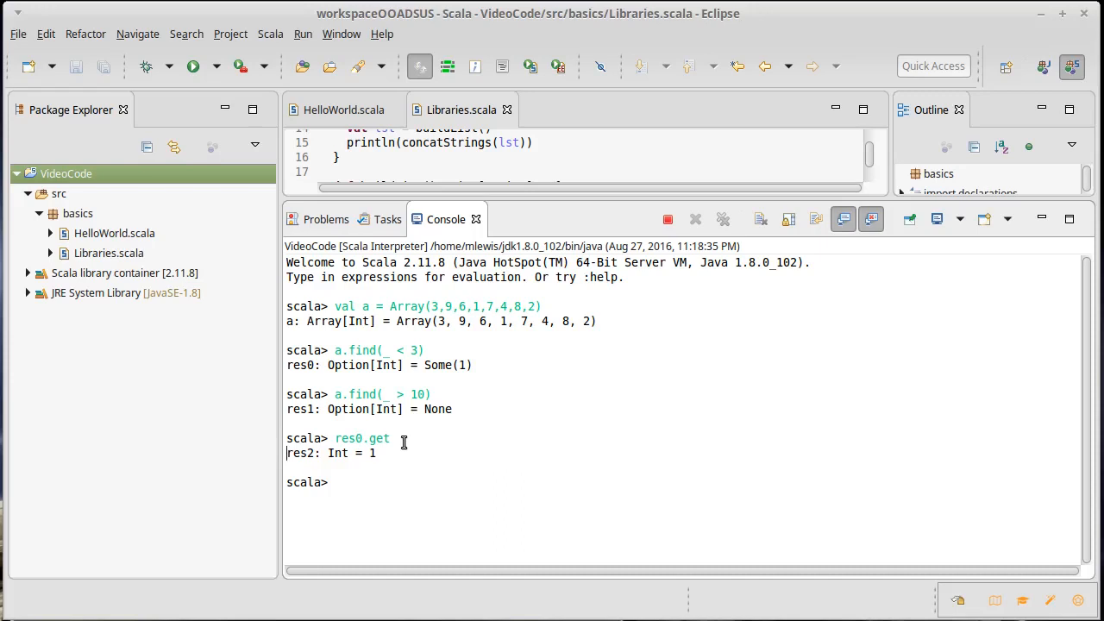
type("res1.get")
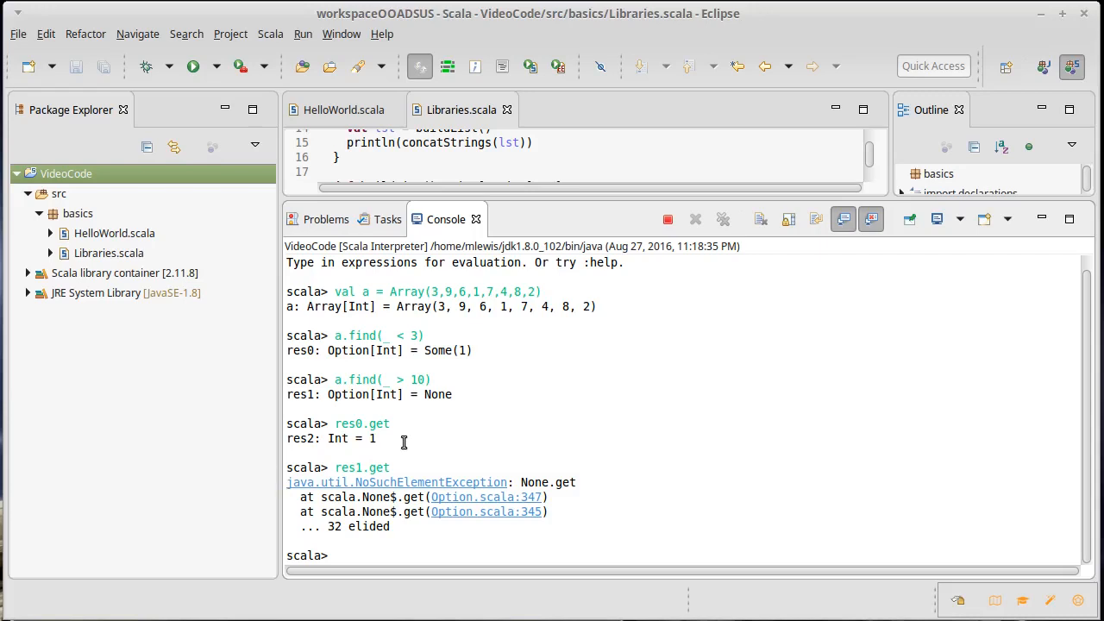
Step: Write res0 match with case Some(i) => println(s"Found $i")
type("res0")
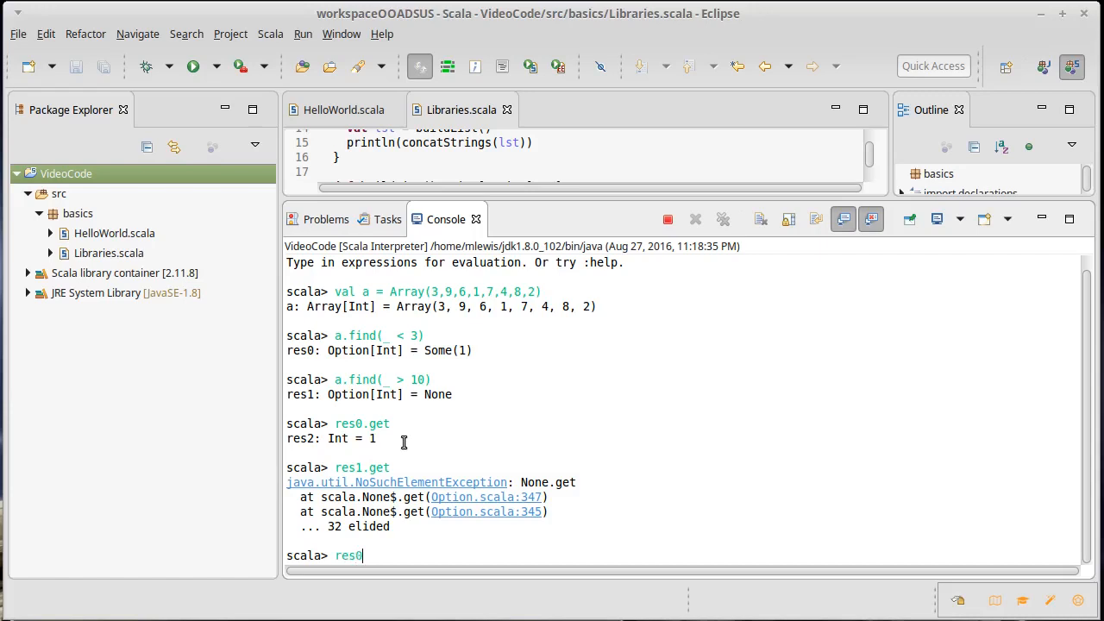
type("match")
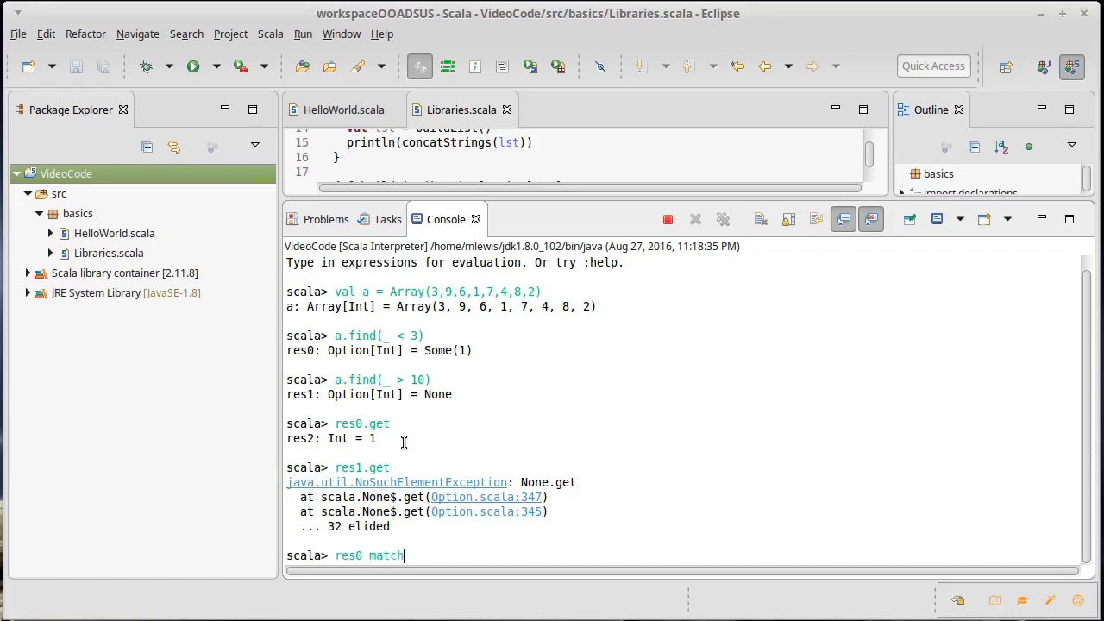
type("{")
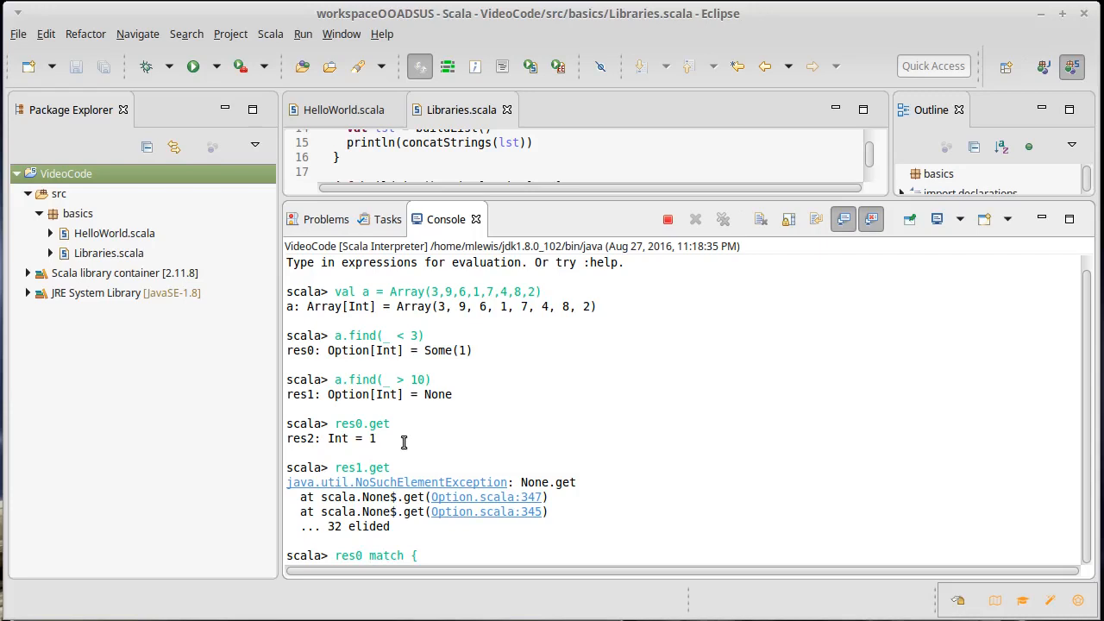
type("caser")
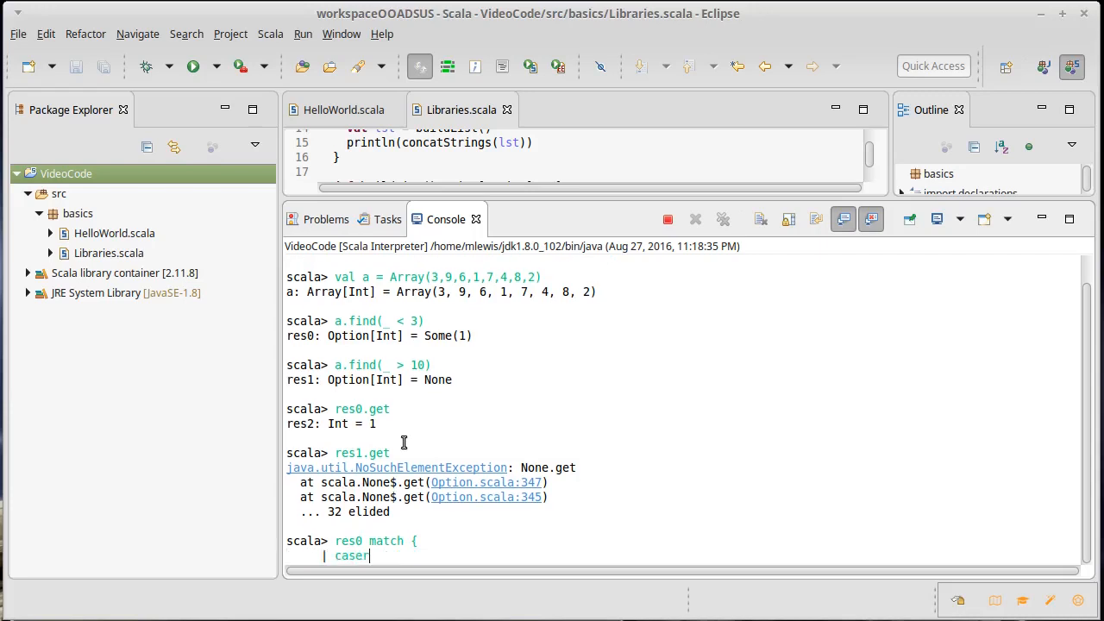
type("S")
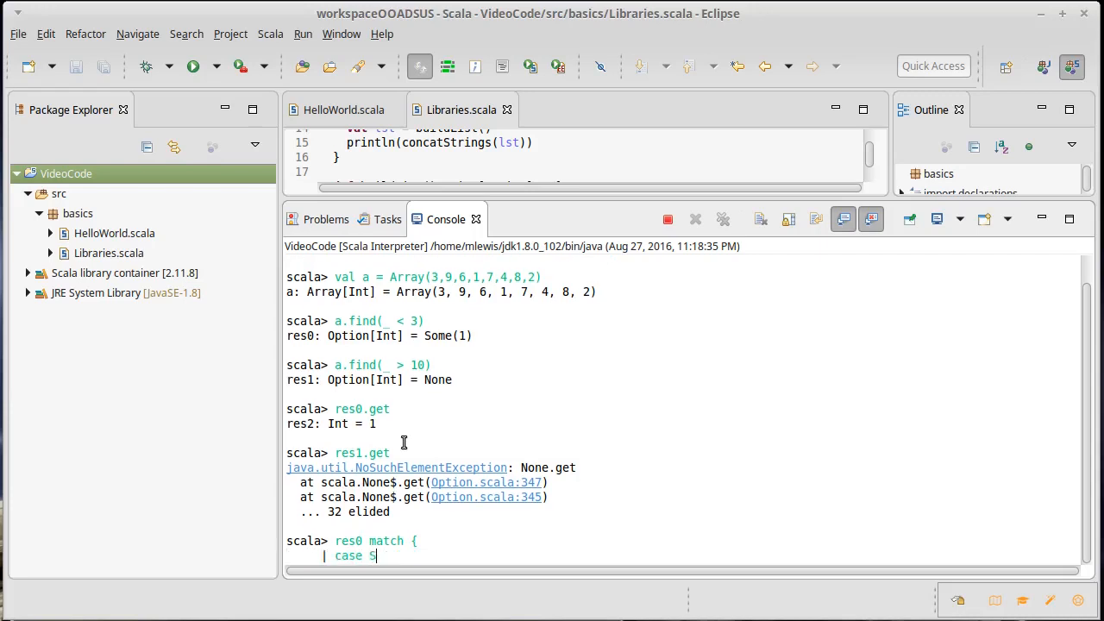
type("ome(i)")
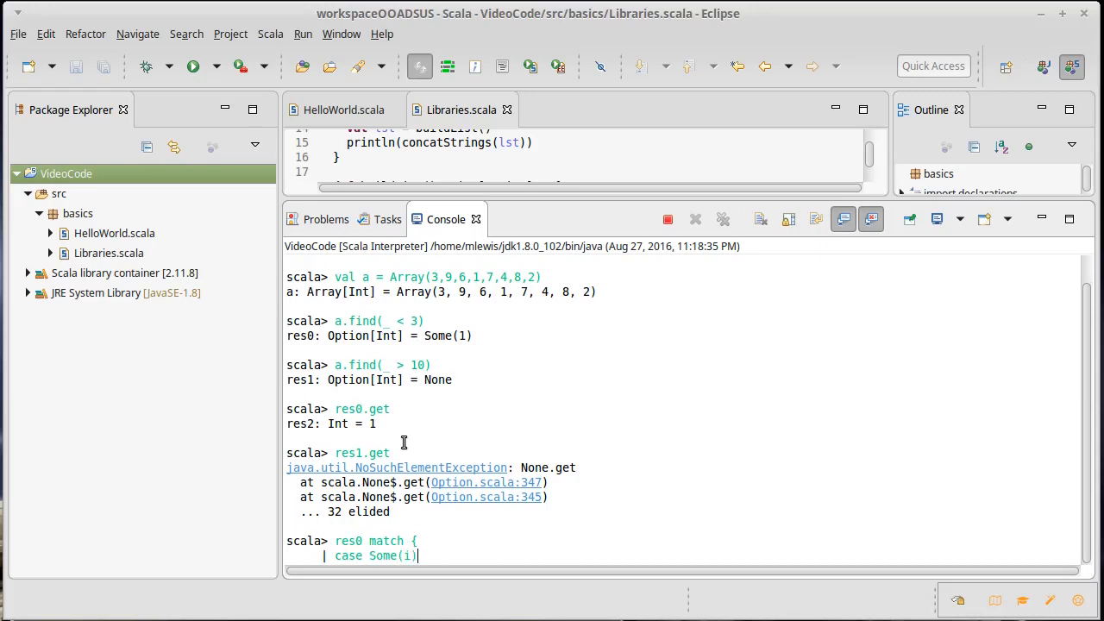
type("=>")
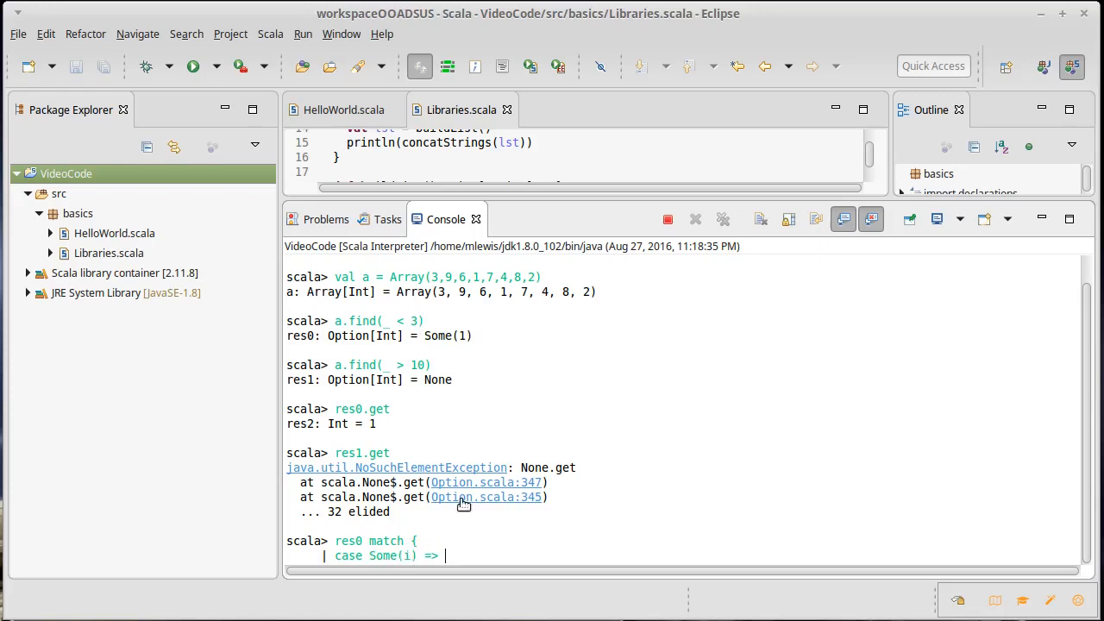
type("println(i)")
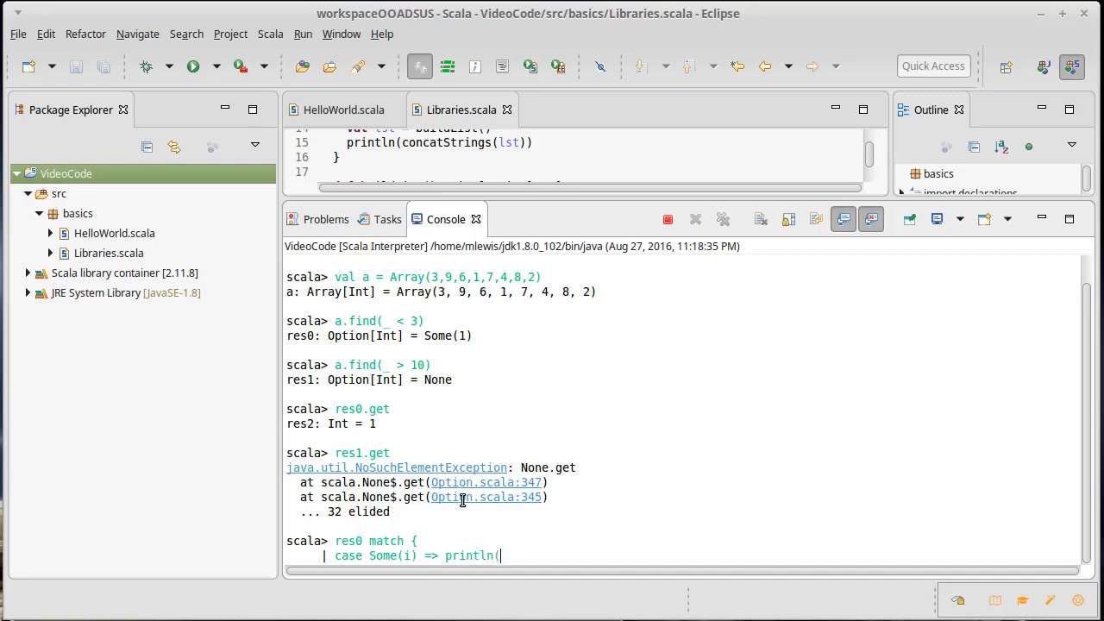
type("s\"")
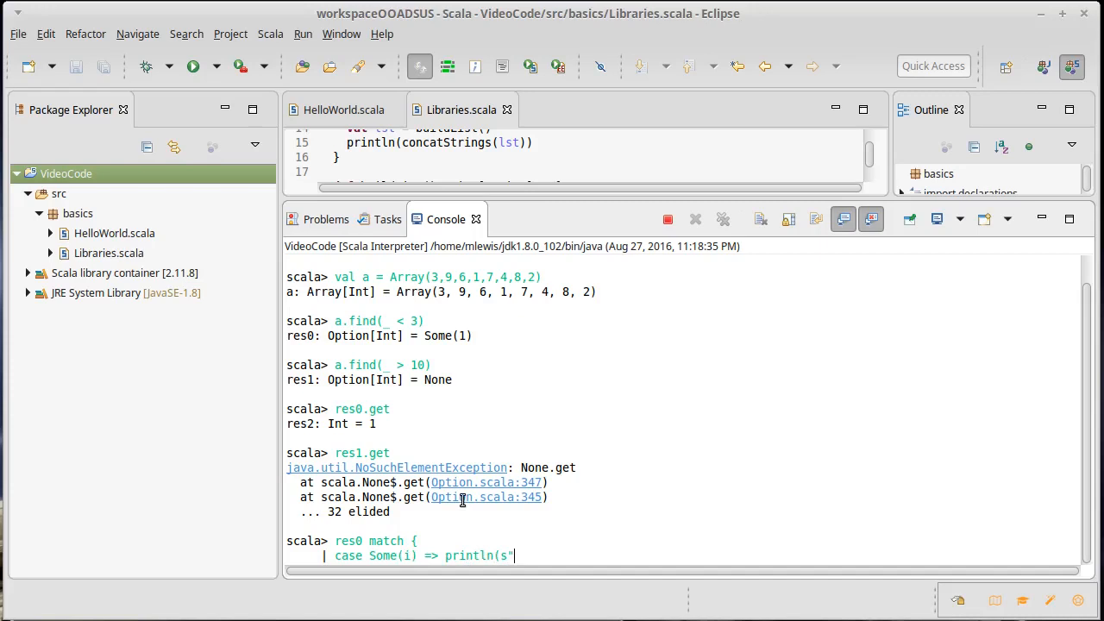
type("FOund $")
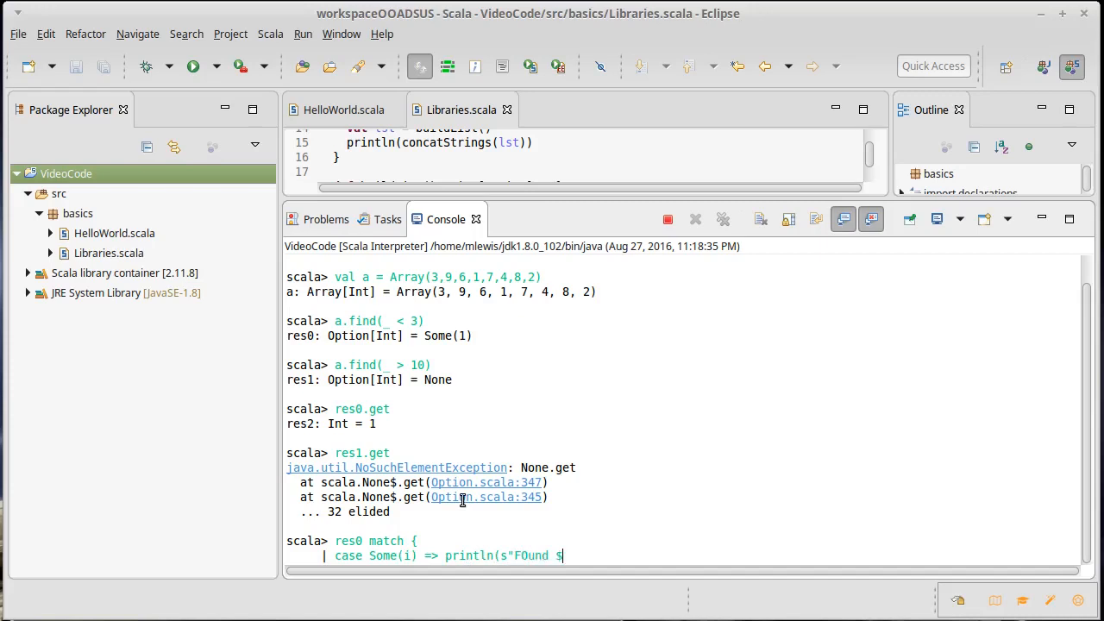
type("i\")")
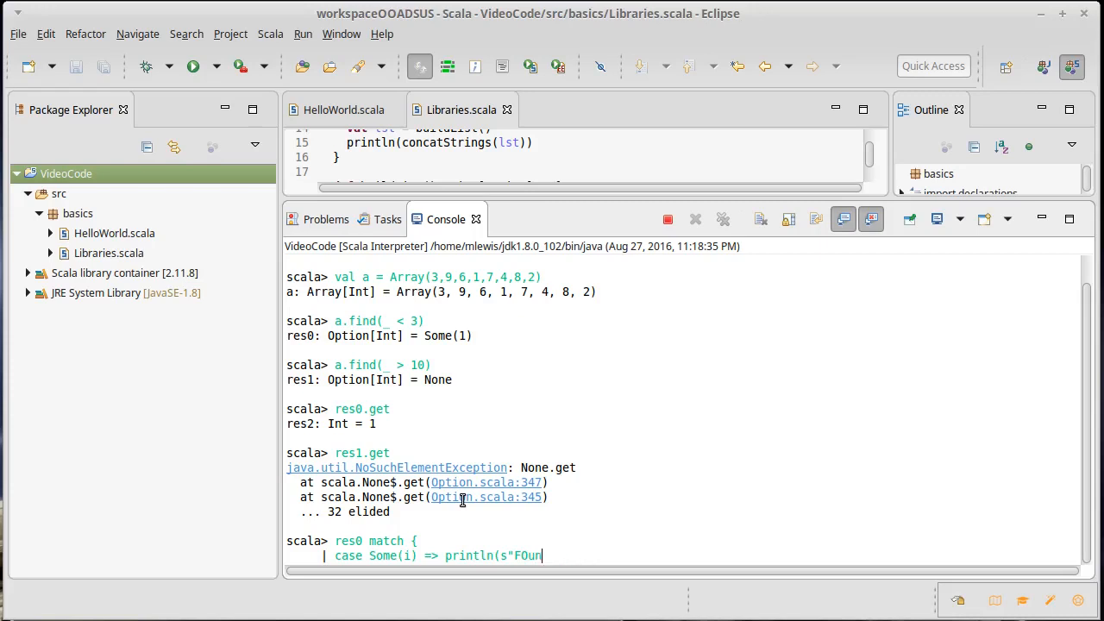
type("d")
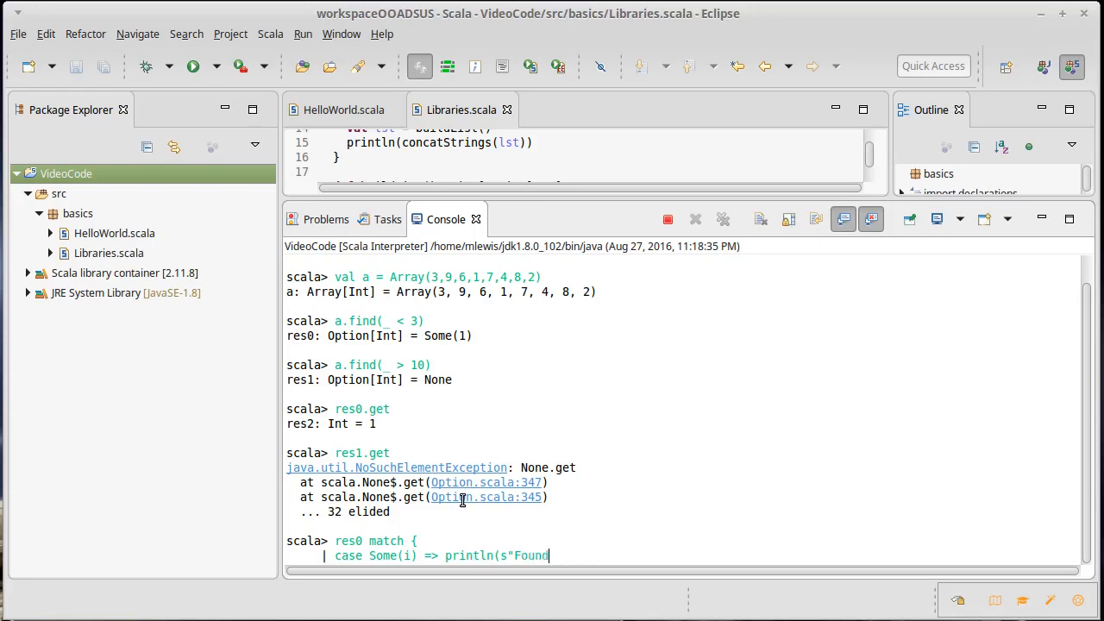
type("$i\")")
type("case None =>")
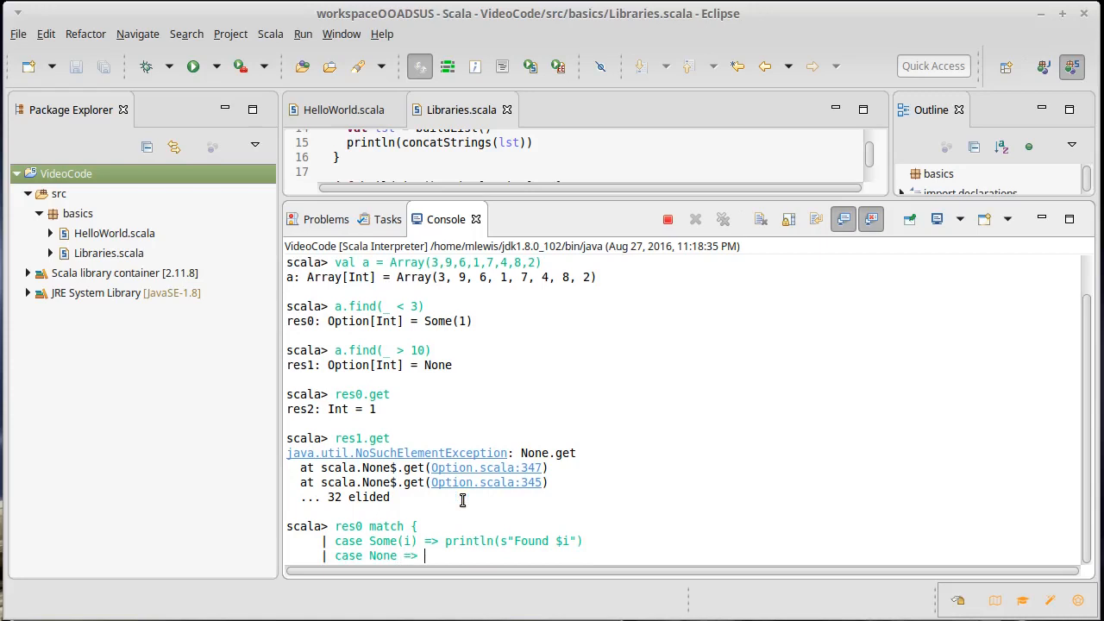
Step: Add case None => println("Nothing found.") so the match prints Found 1
type("println")
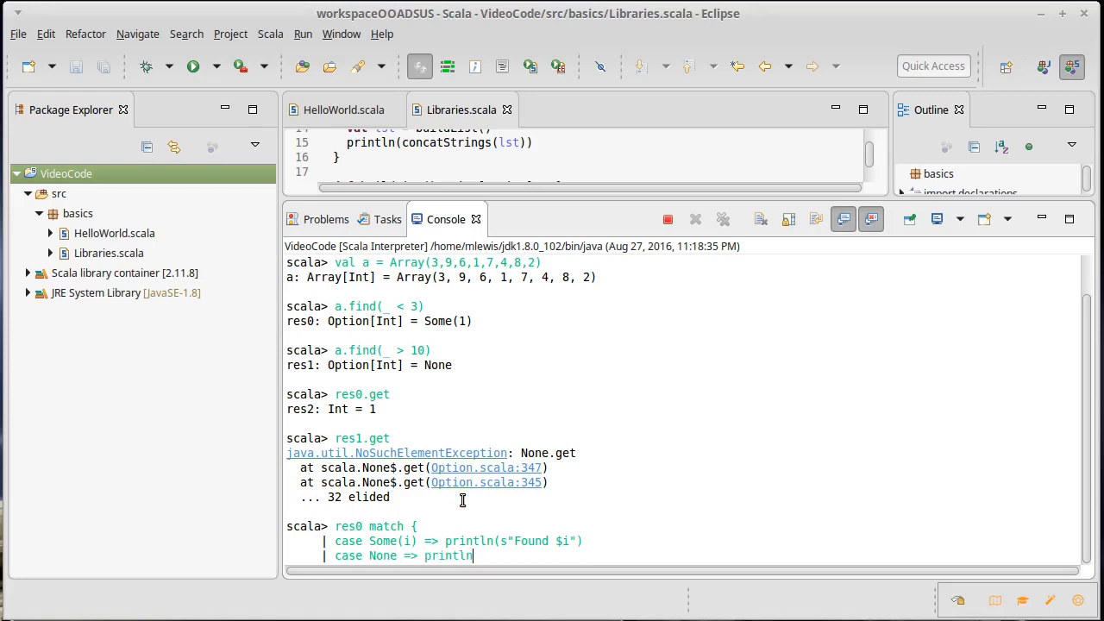
type("(\"Nothi")
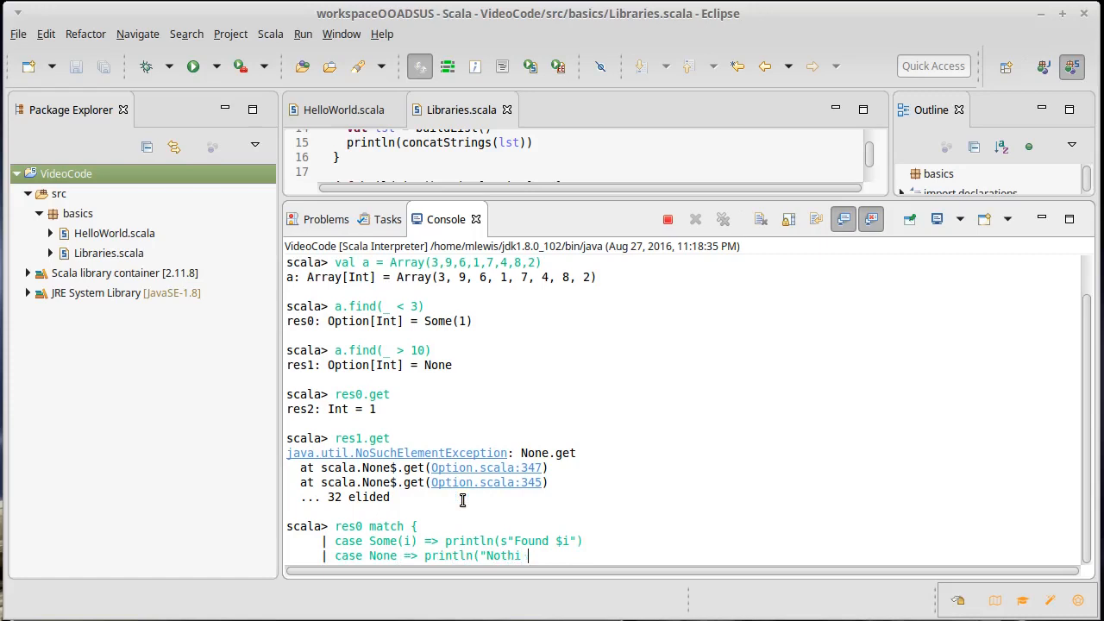
type("ng found")
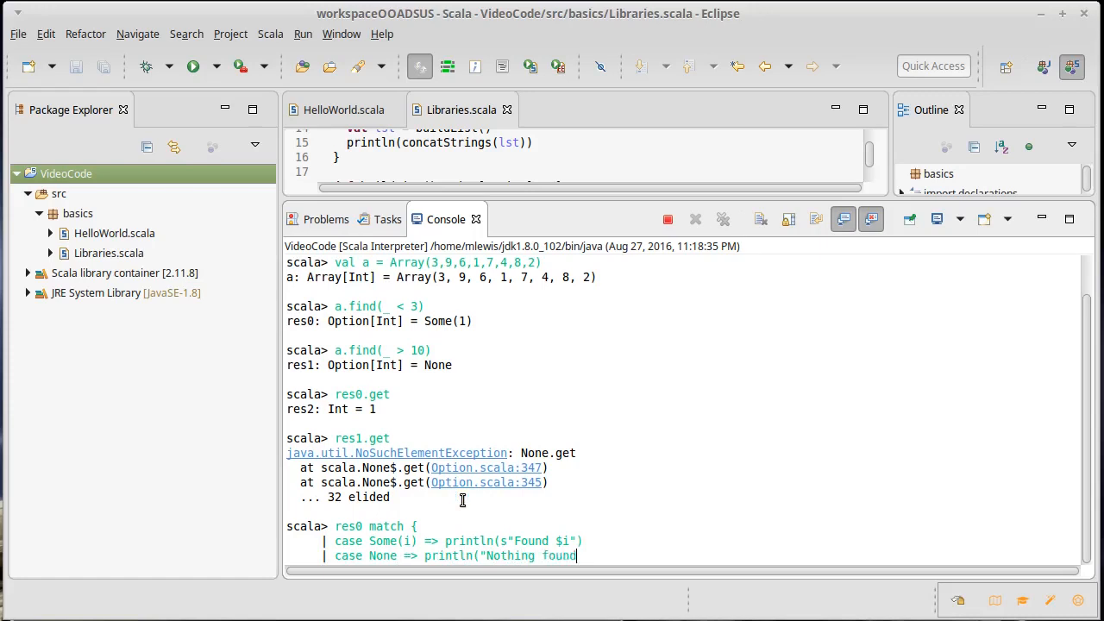
type(".\")")
type("}")
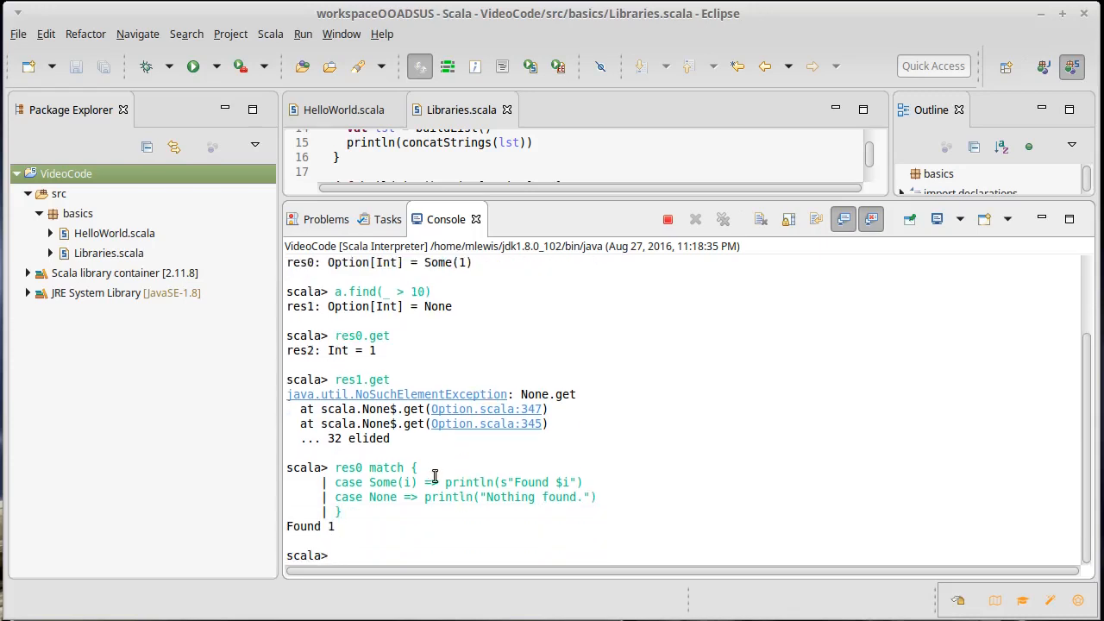
mouse_move(386, 481)
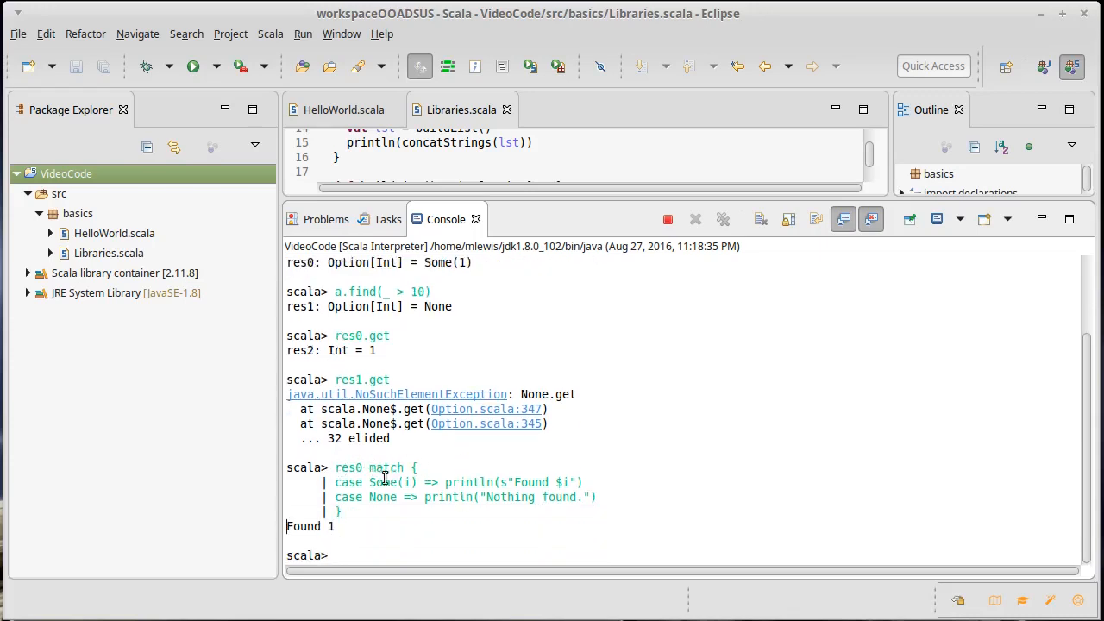
mouse_move(445, 483)
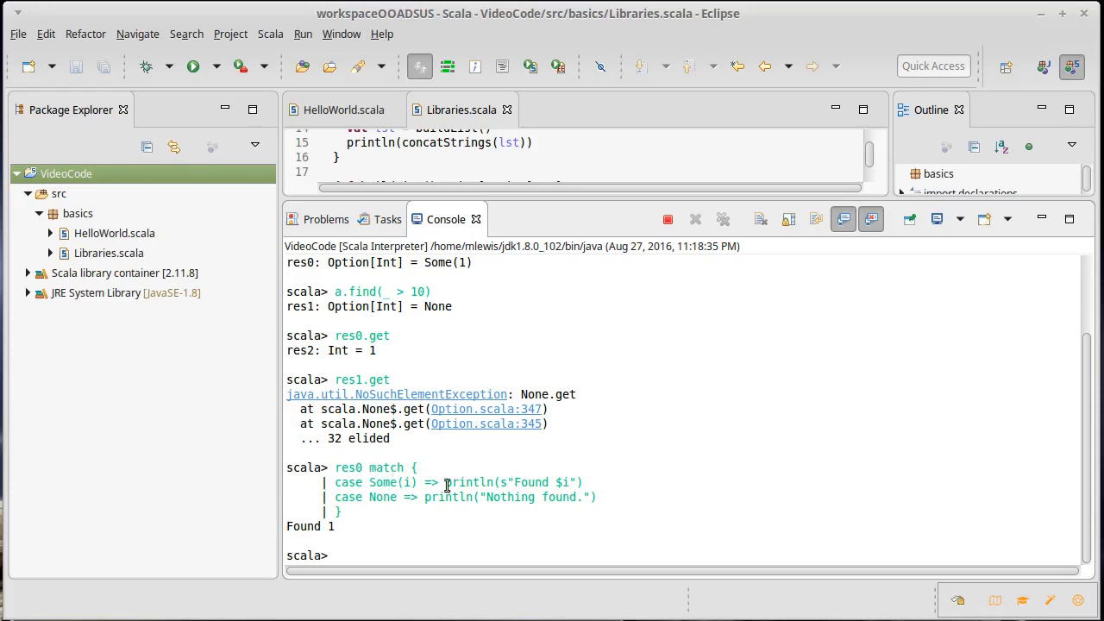
mouse_move(433, 483)
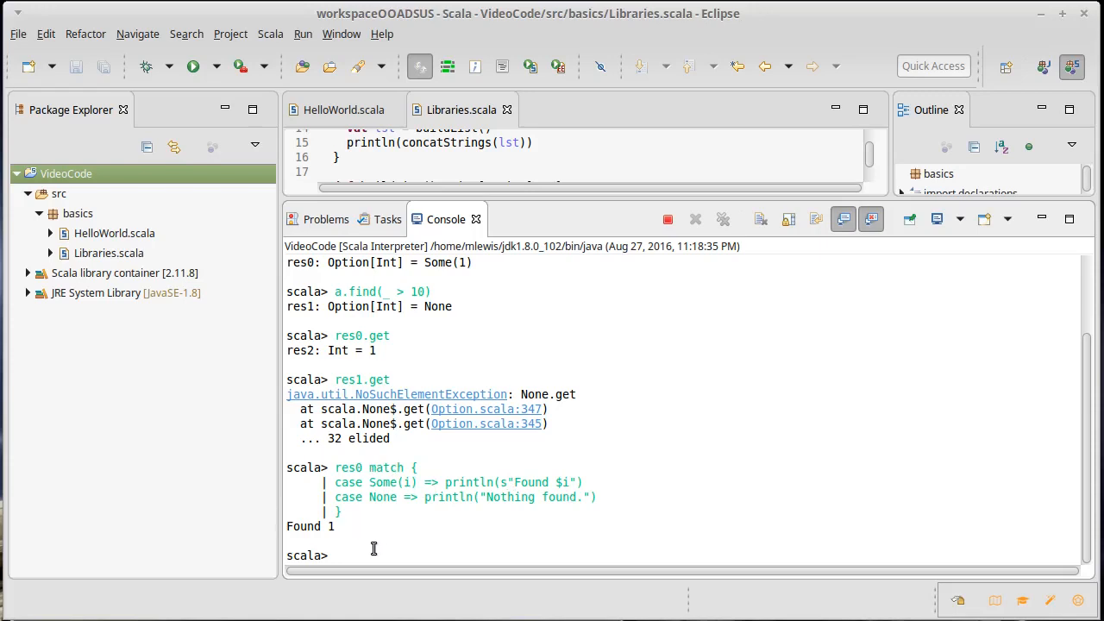
mouse_move(393, 549)
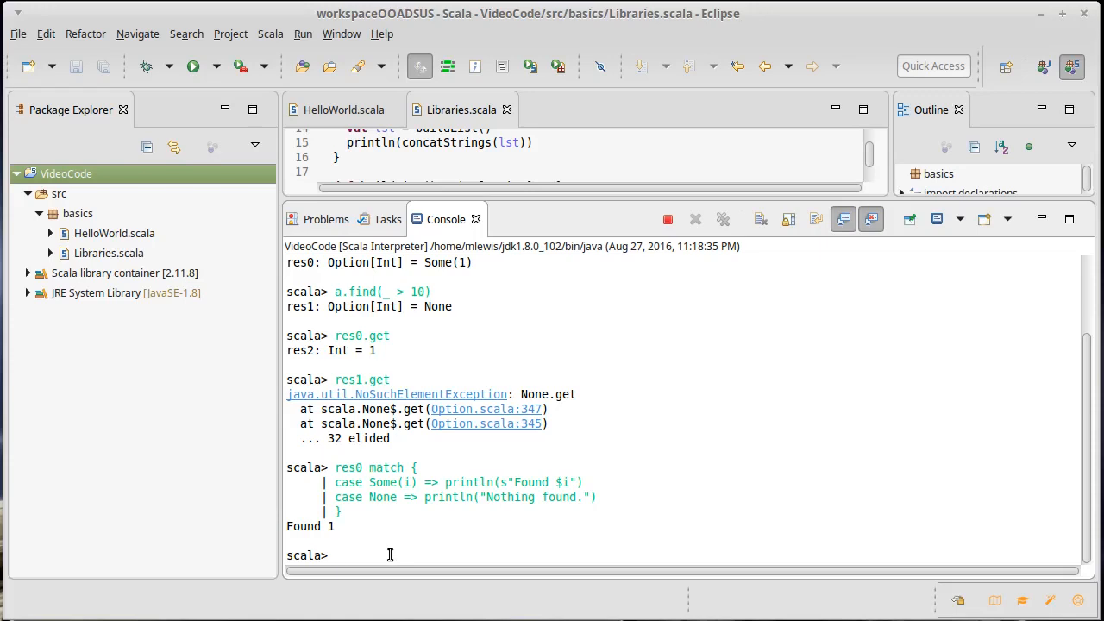
Step: Evaluate res0.getOrElse(0), returning 1
type("ret0.")
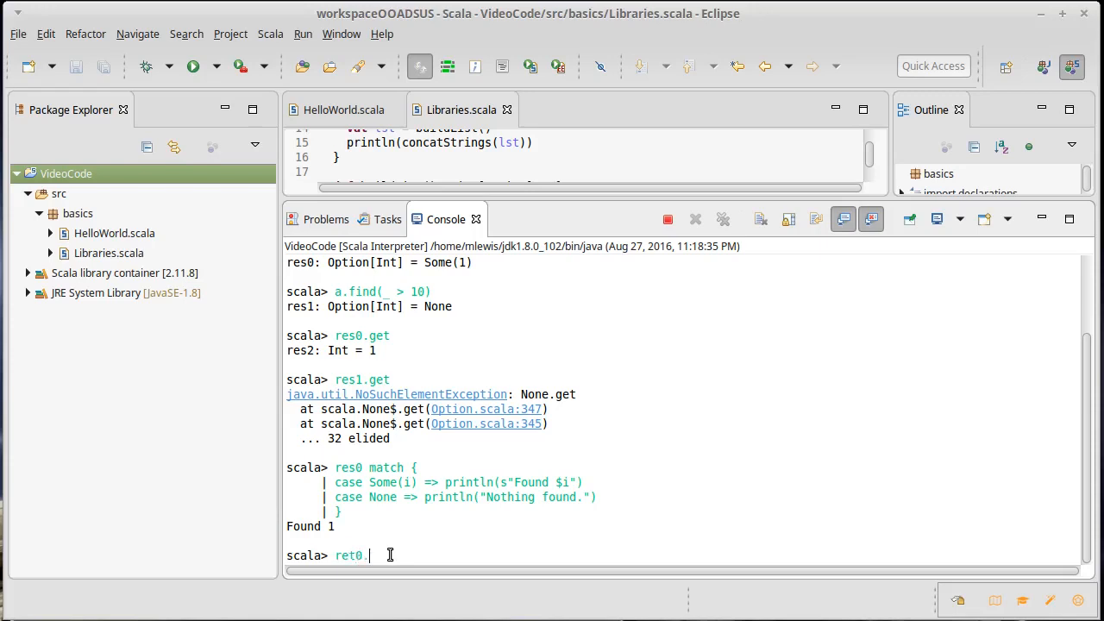
type("getOrElse")
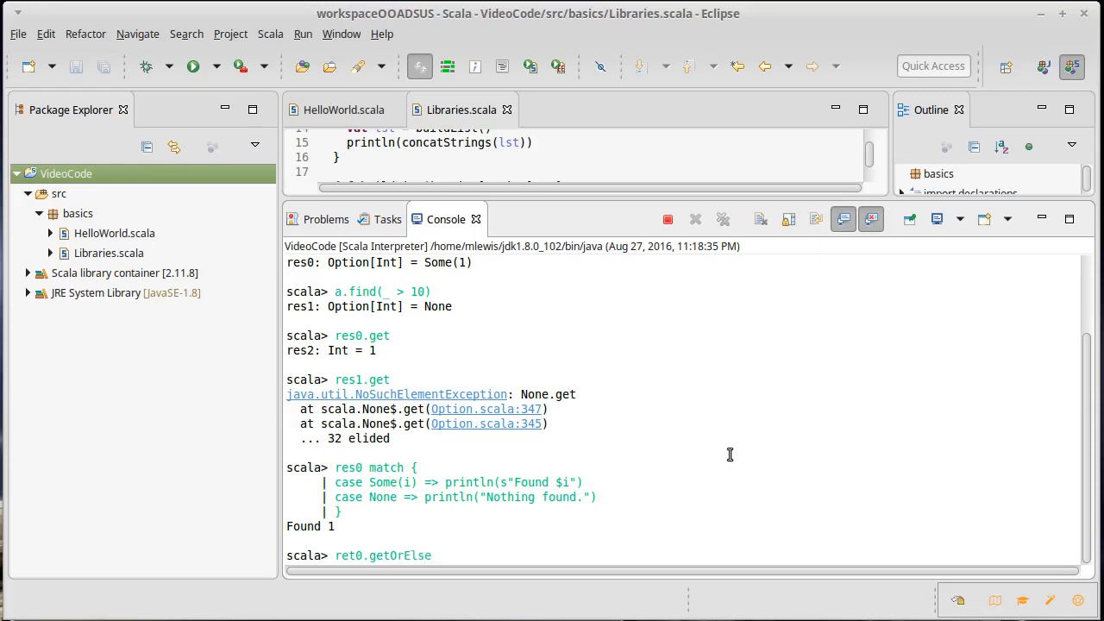
type("(0)")
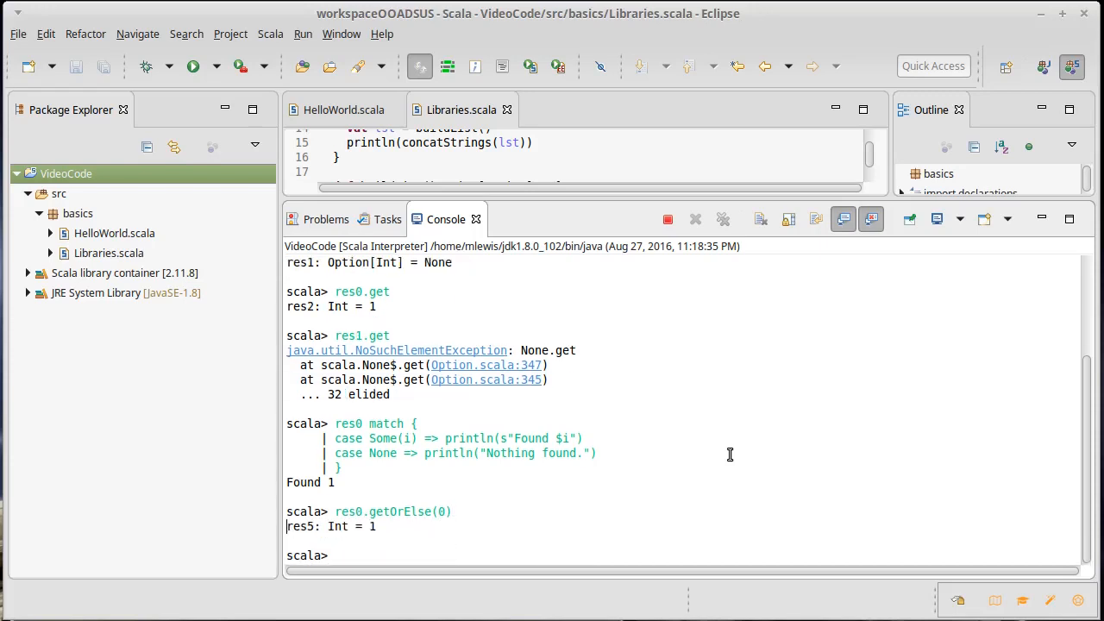
Step: Evaluate res1.getOrElse(0), returning 0
type("res1")
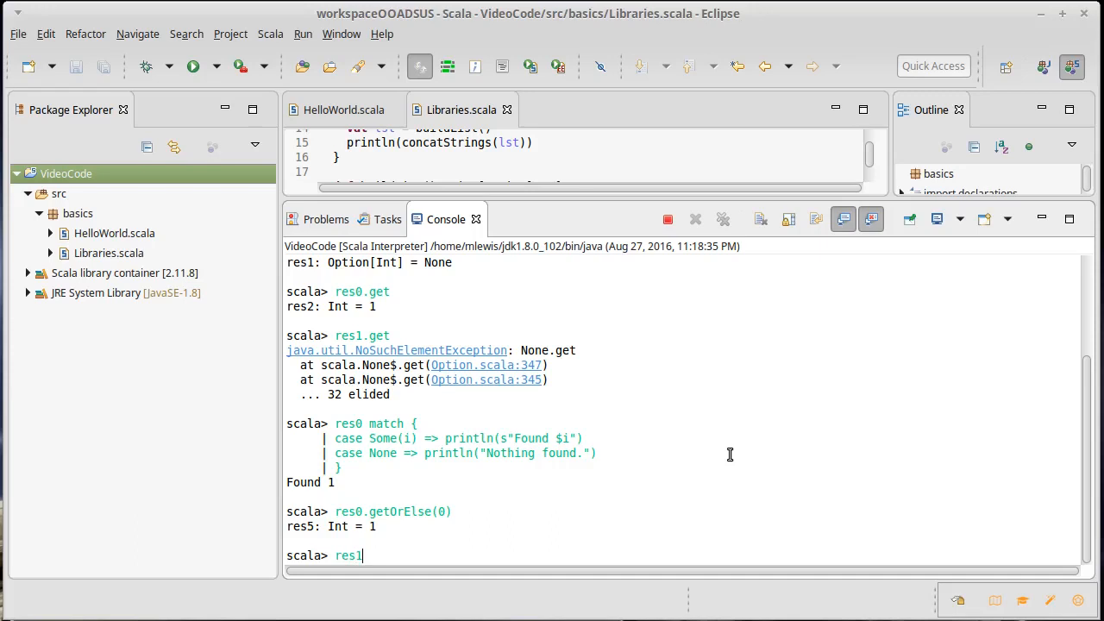
type(".getOrElse(0")
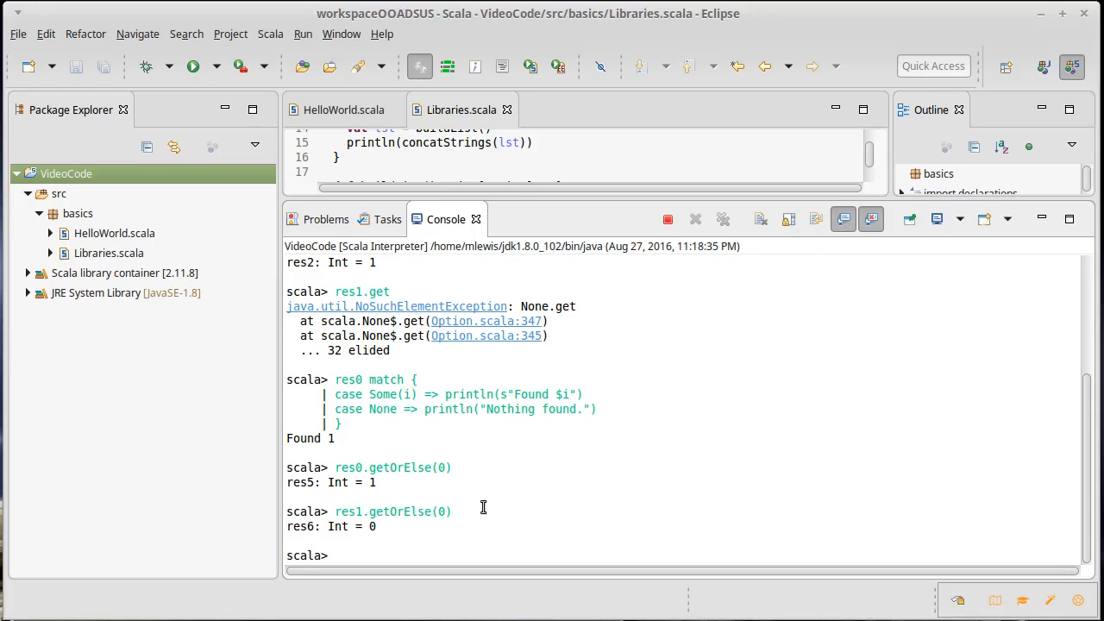
mouse_move(516, 517)
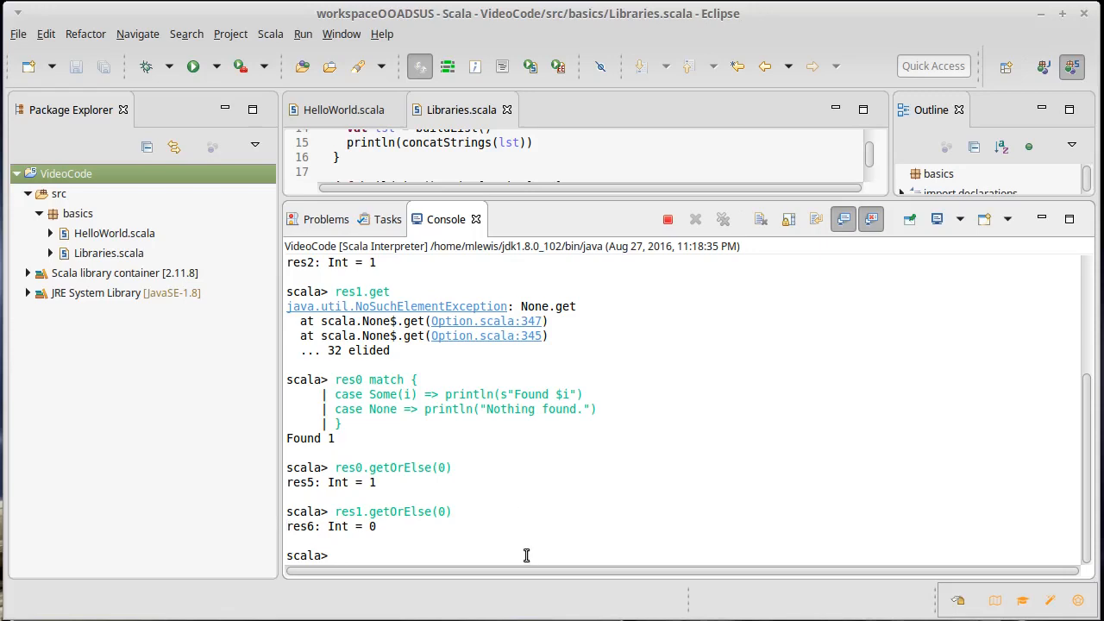
Step: Evaluate res0.map(_*2), producing Some(2)
type("res0")
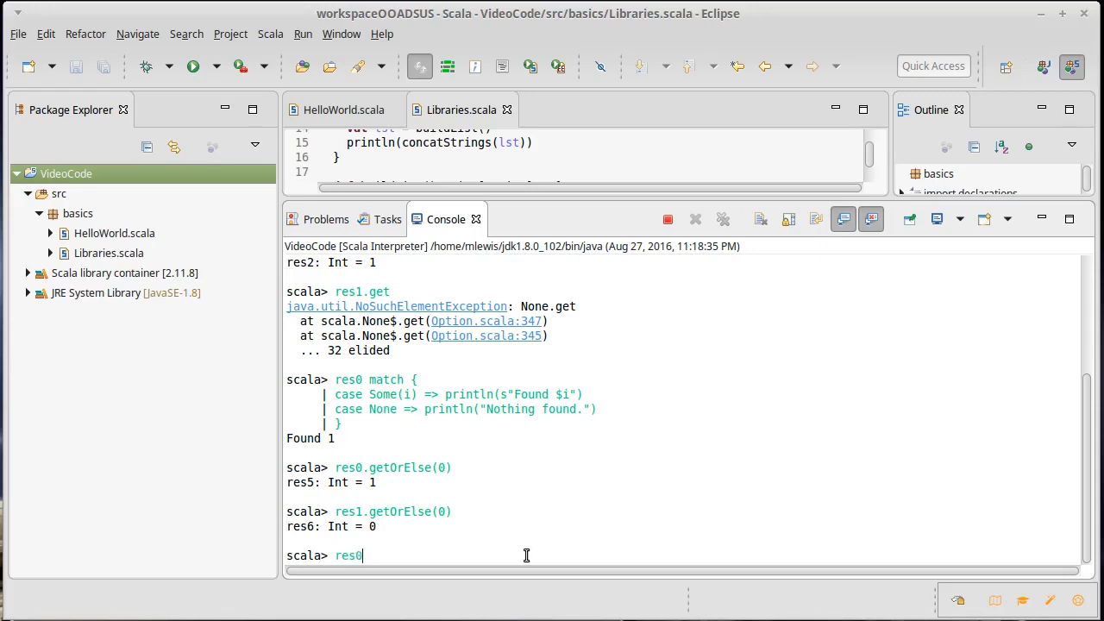
type(".map")
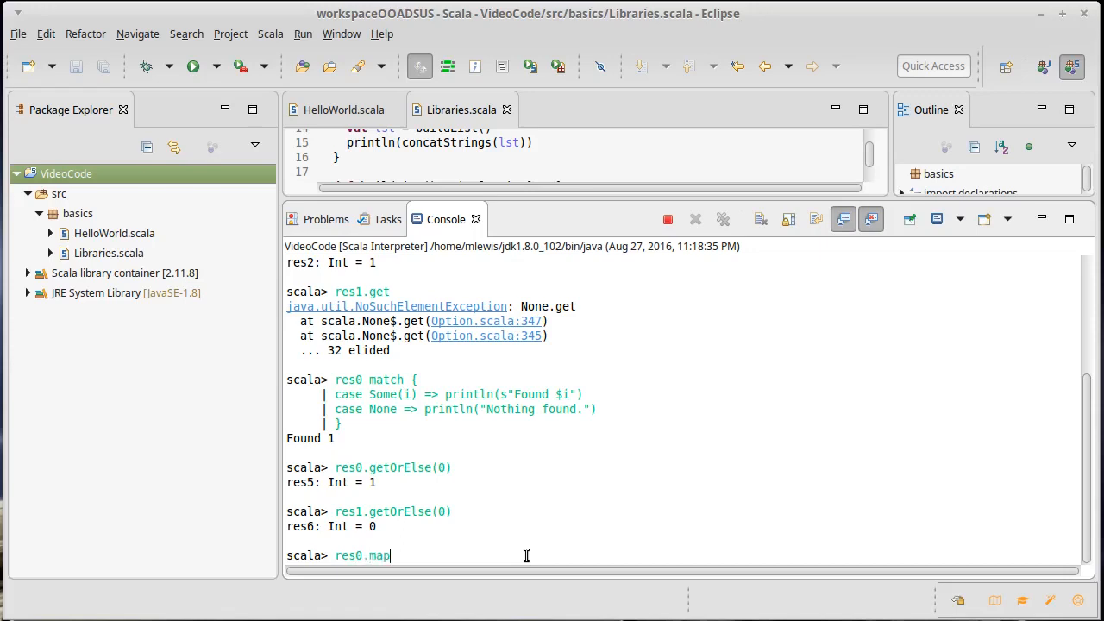
type("(")
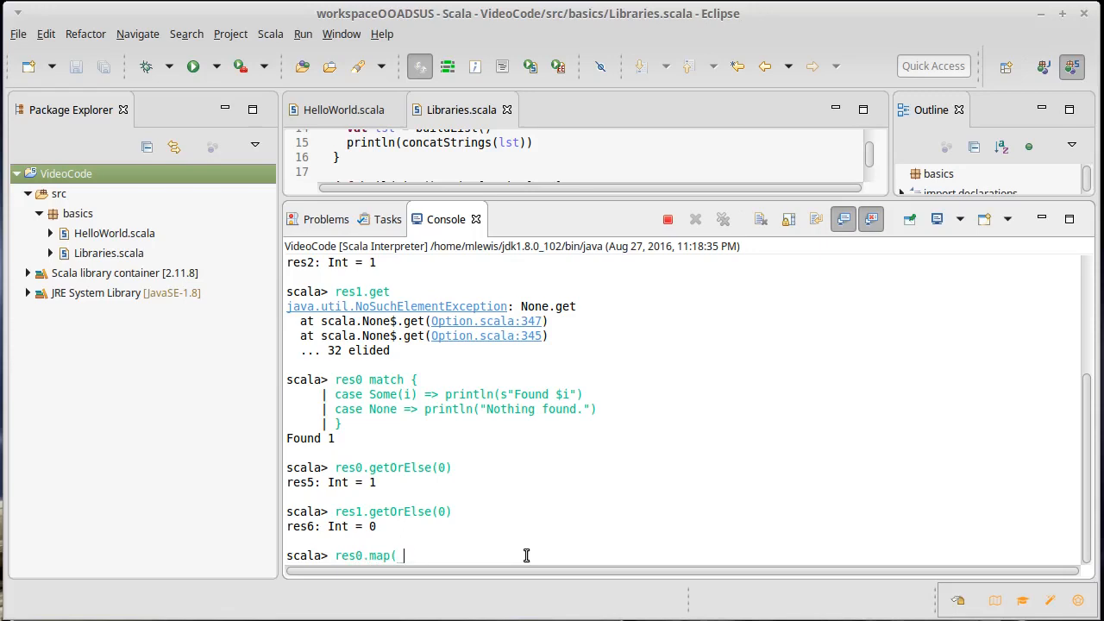
type("_*2)")
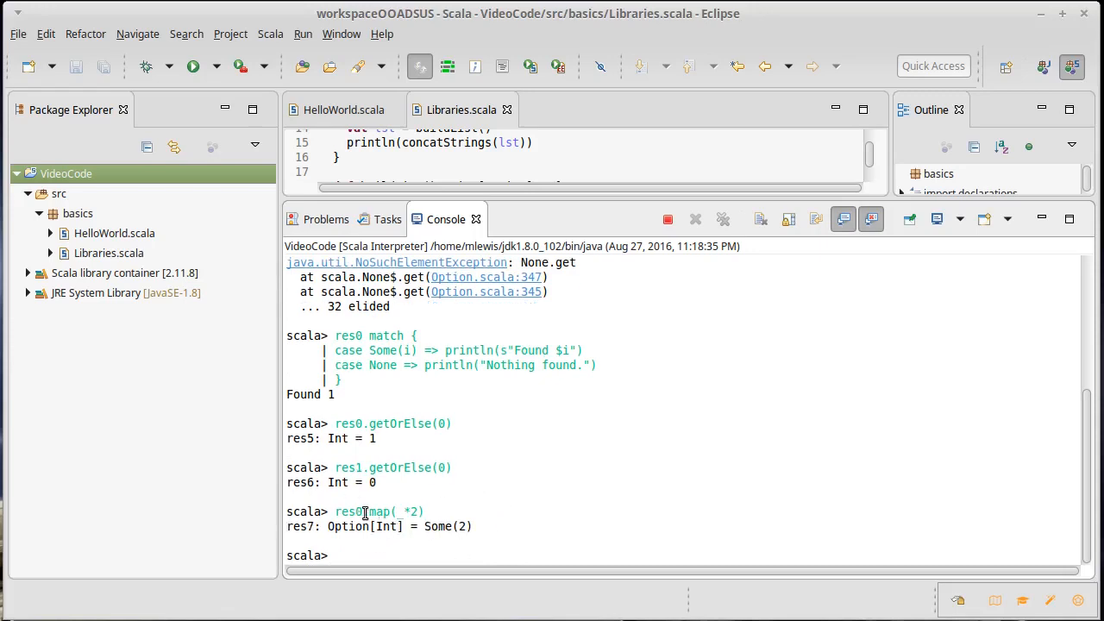
mouse_move(354, 516)
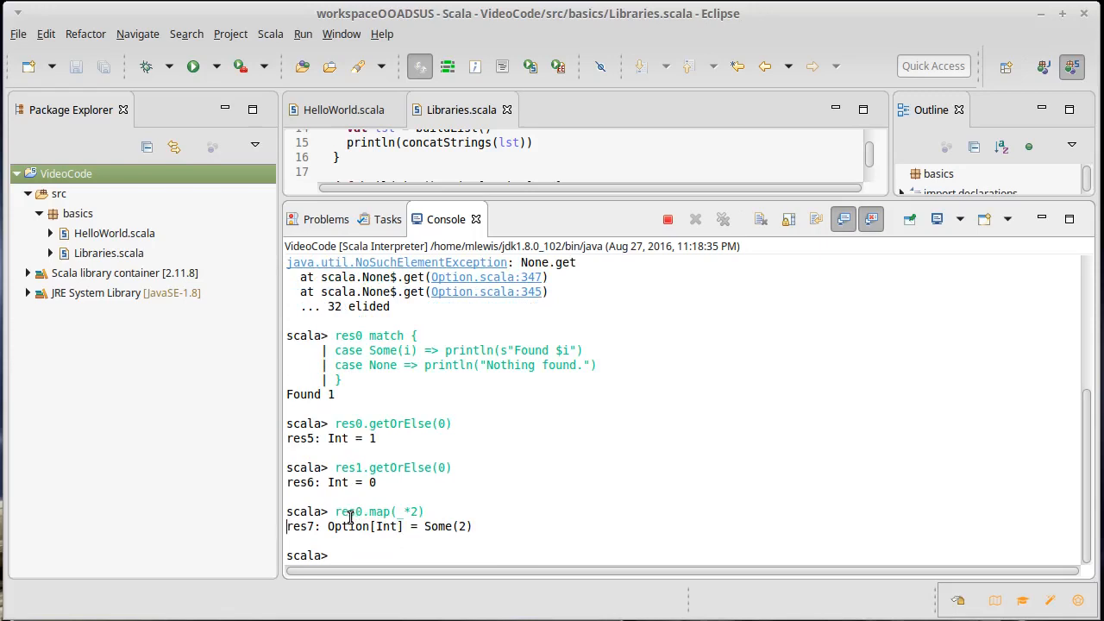
mouse_move(362, 509)
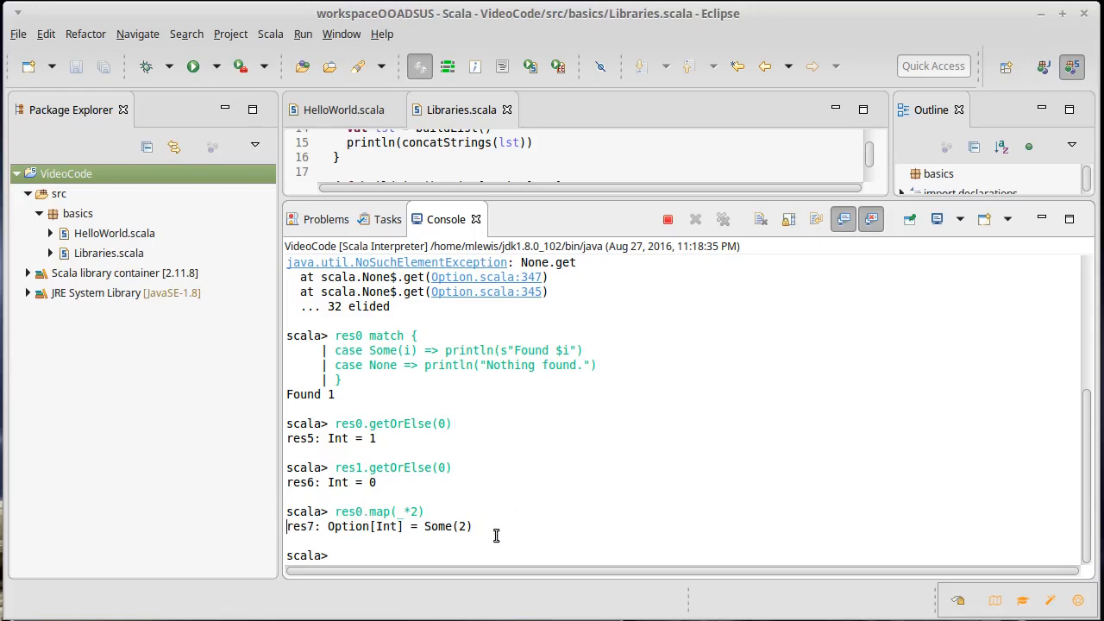
Step: Evaluate res1.map(_*2), producing None
type("res1")
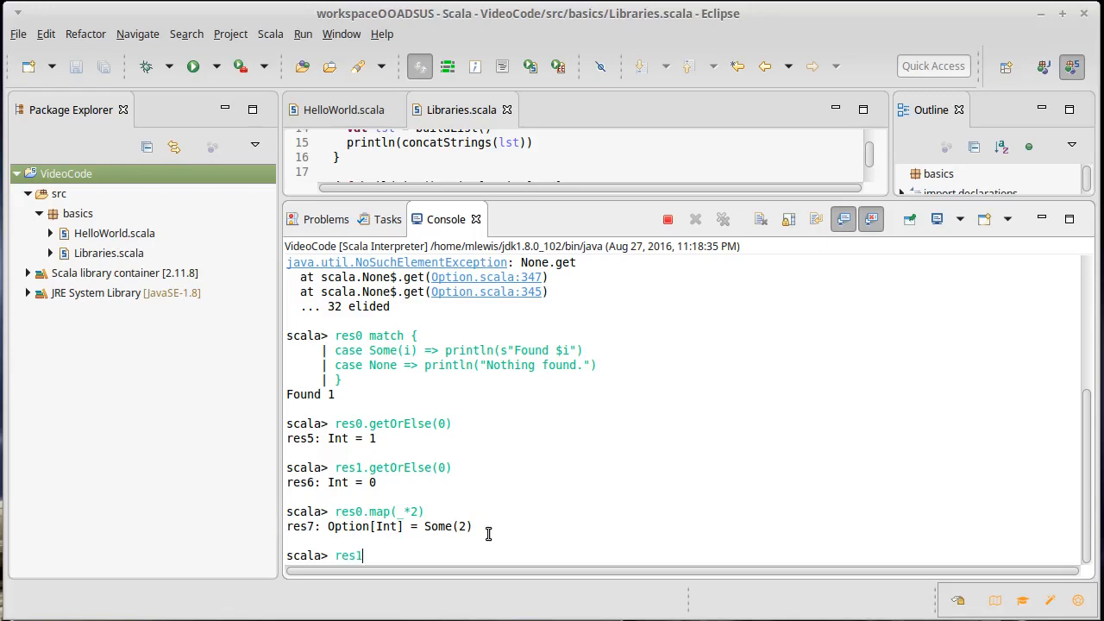
type(".map")
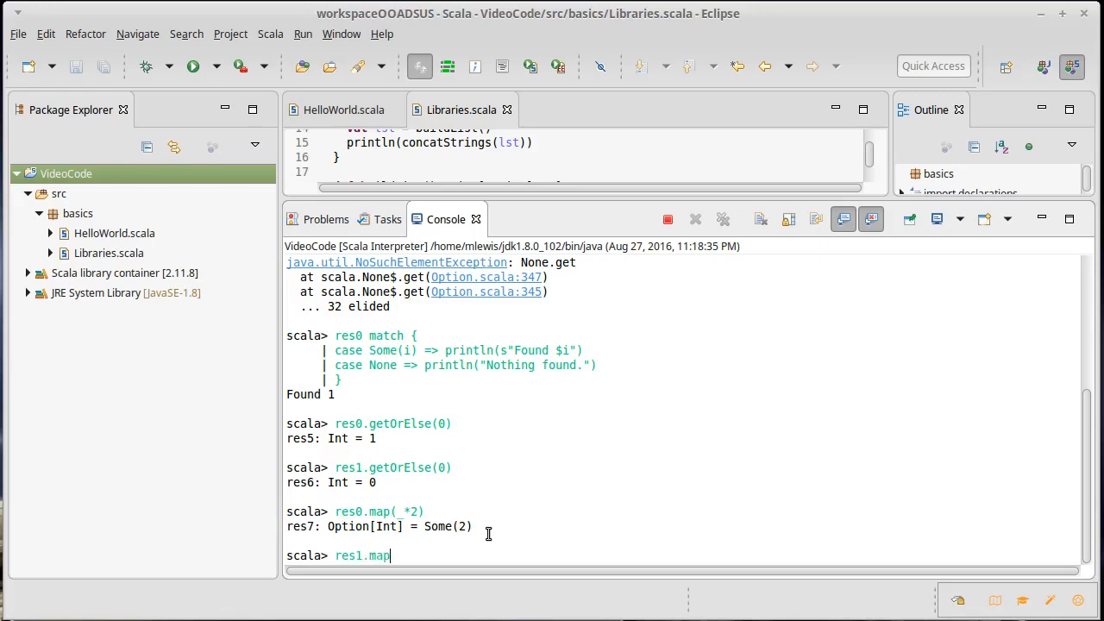
type("(_*2")
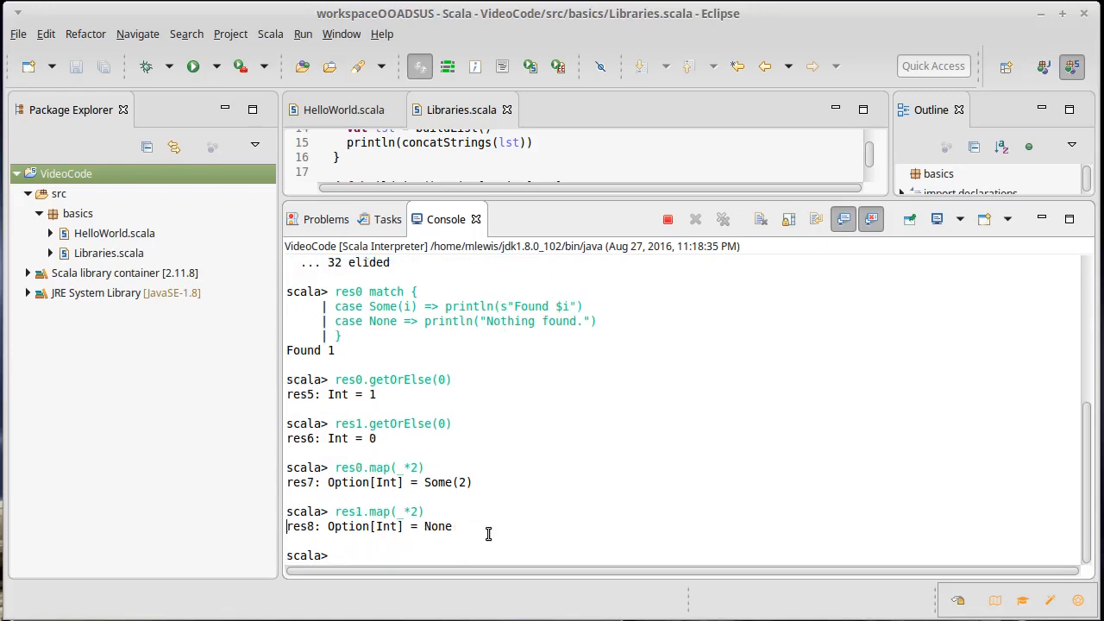
mouse_move(459, 526)
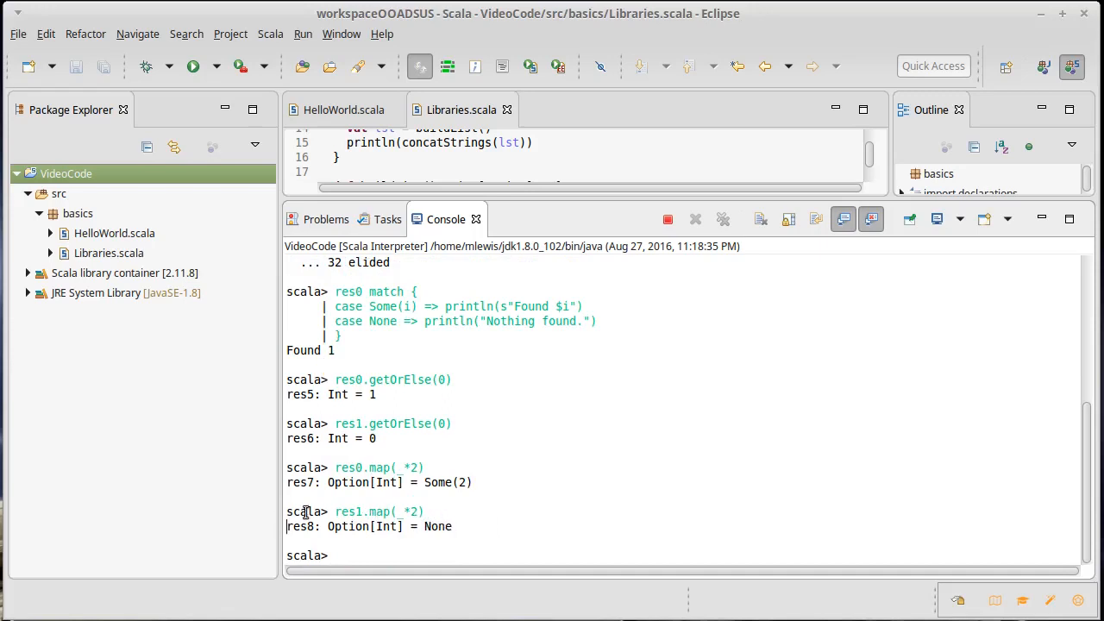
mouse_move(386, 512)
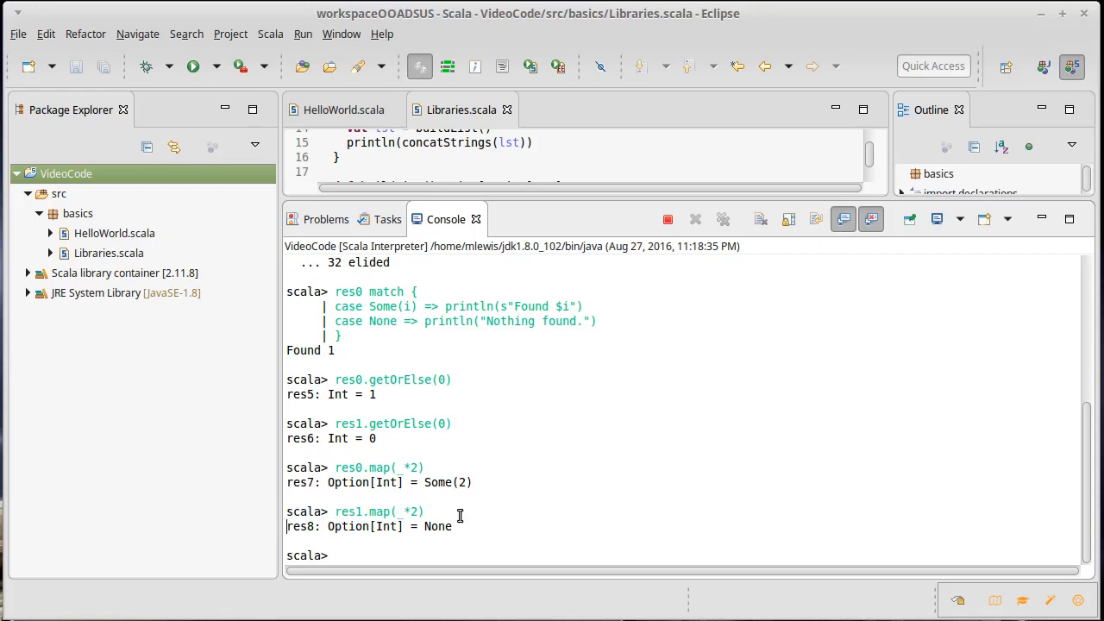
mouse_move(424, 543)
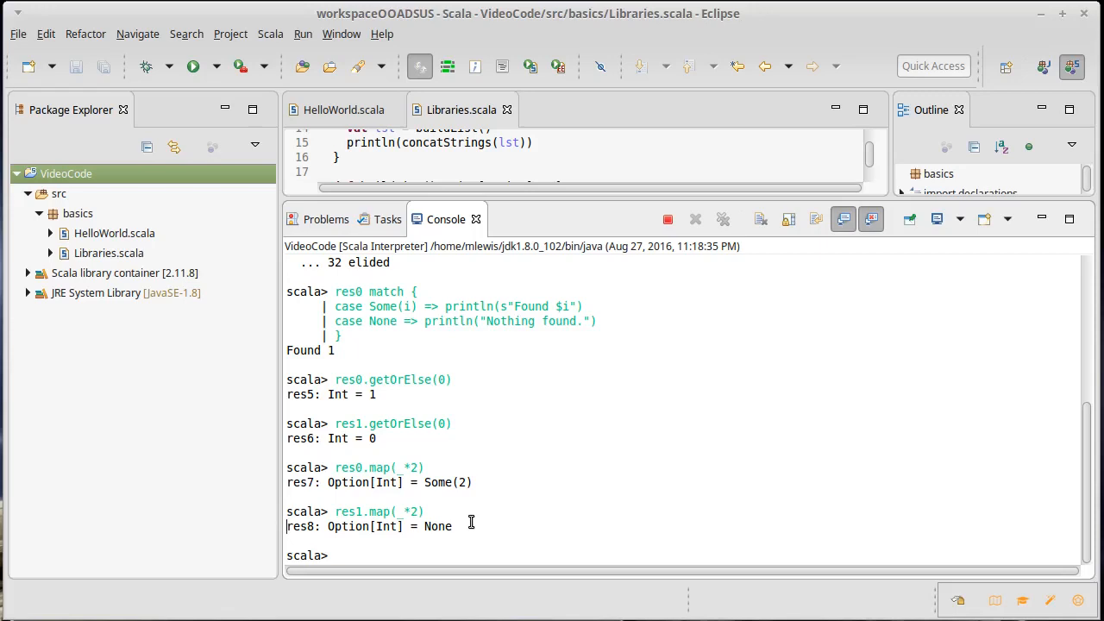
mouse_move(493, 521)
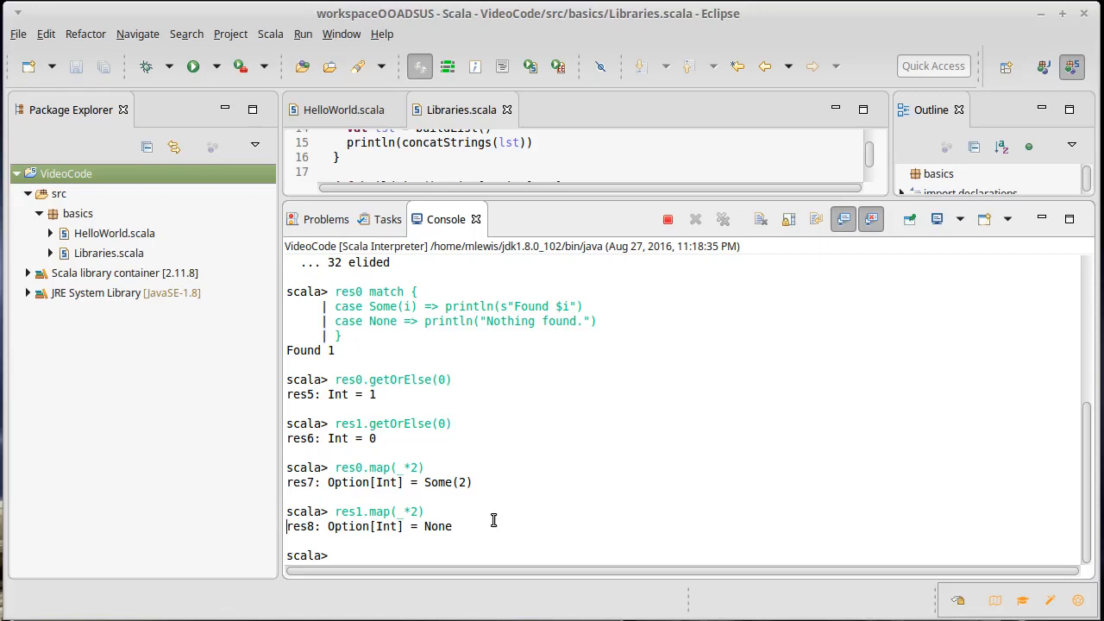
mouse_move(325, 526)
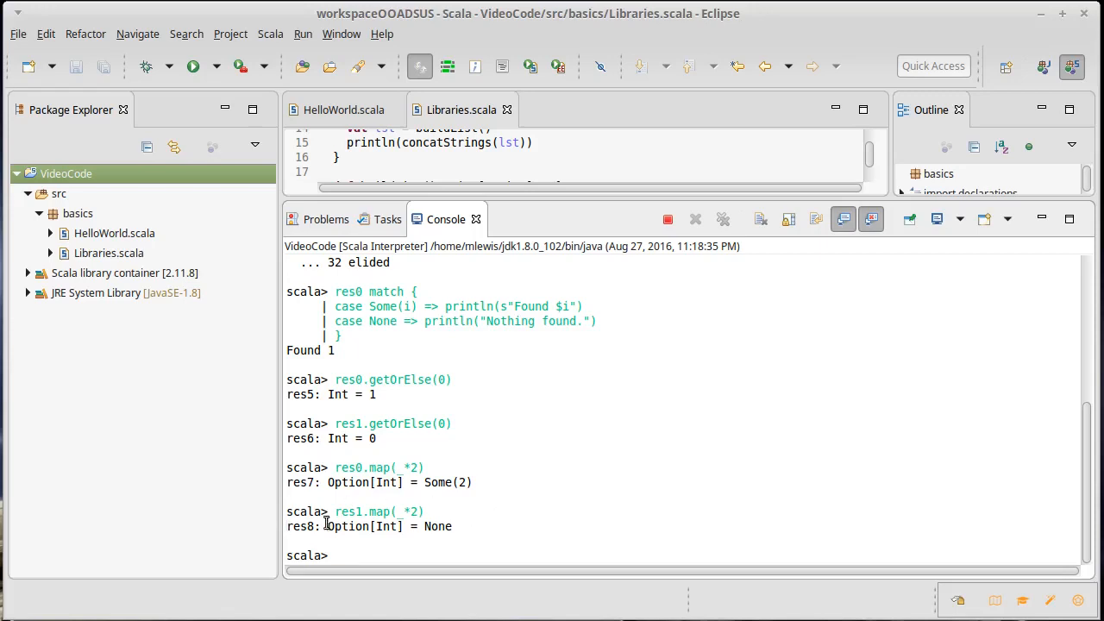